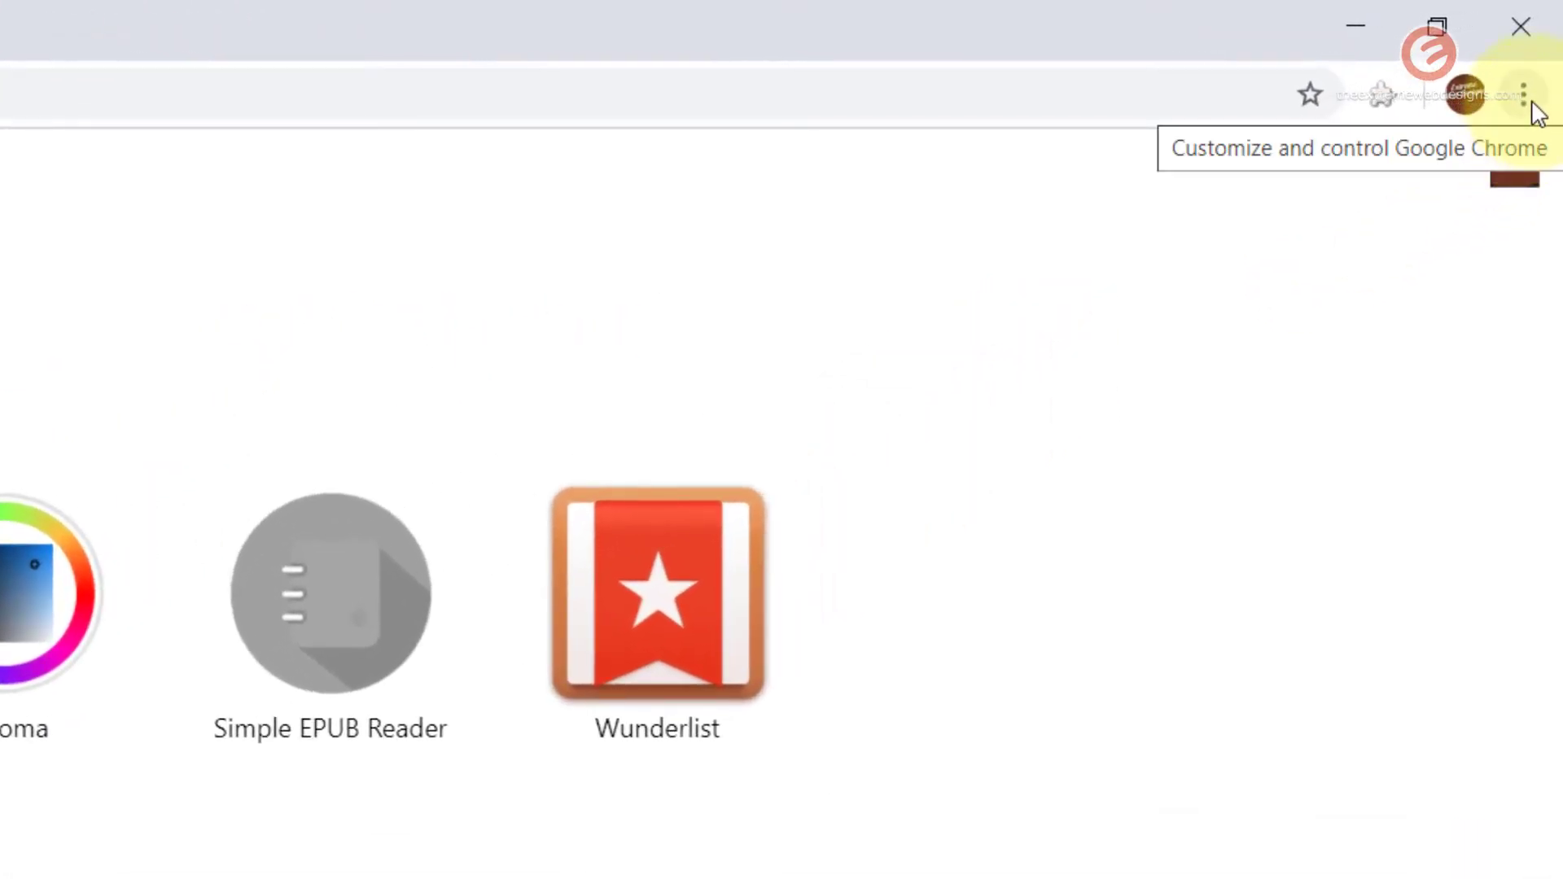
# Reach Chrome Settings via the three-dot menu and scroll to Privacy and security.
pyautogui.click(1524, 94)
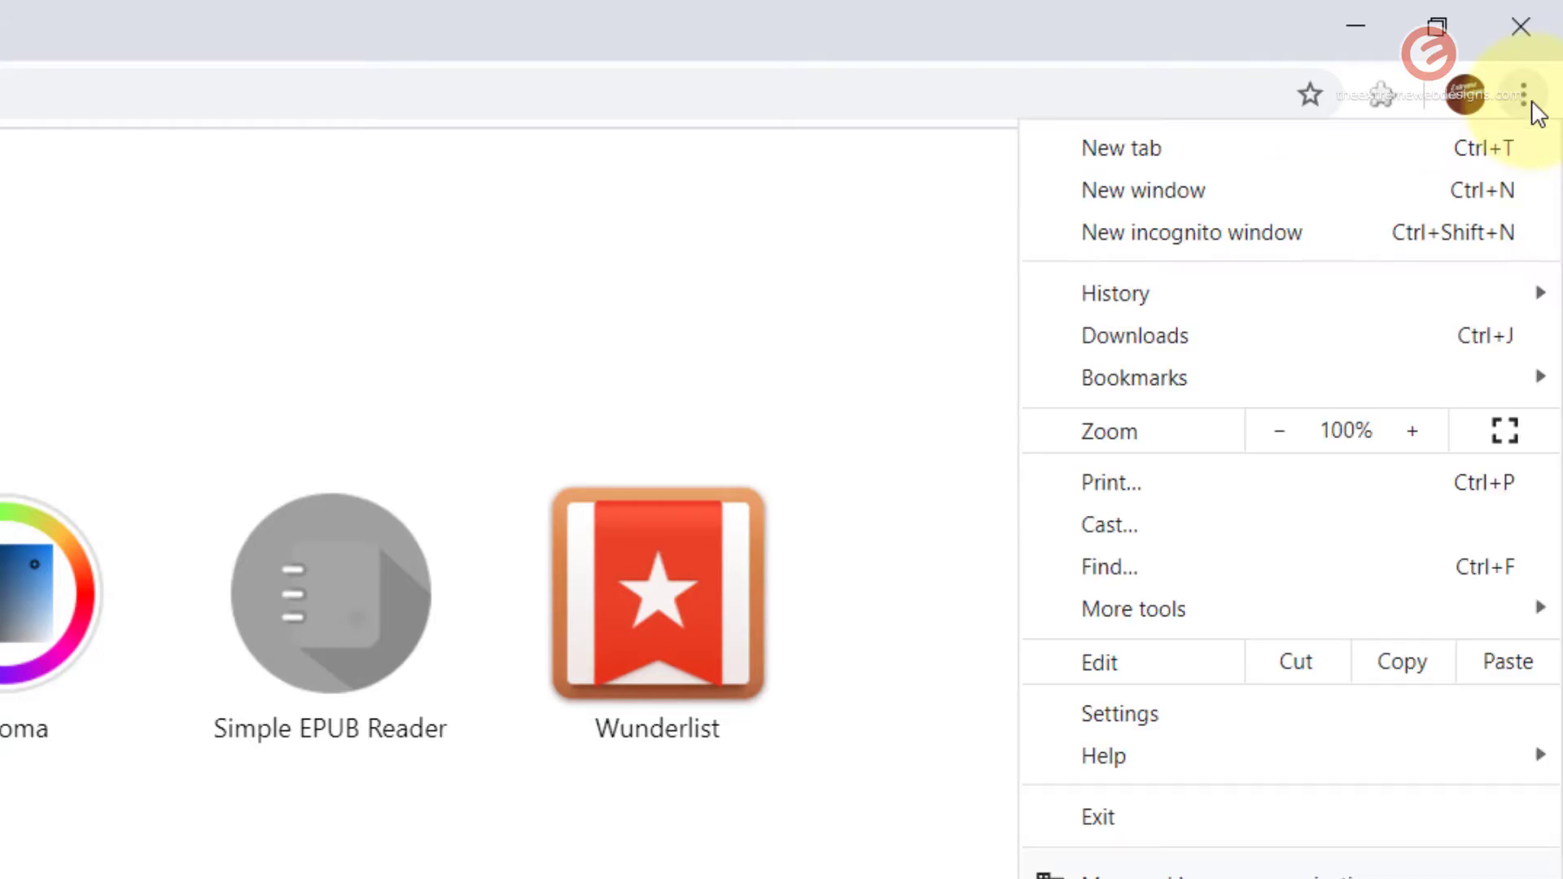
pyautogui.moveTo(1326, 714)
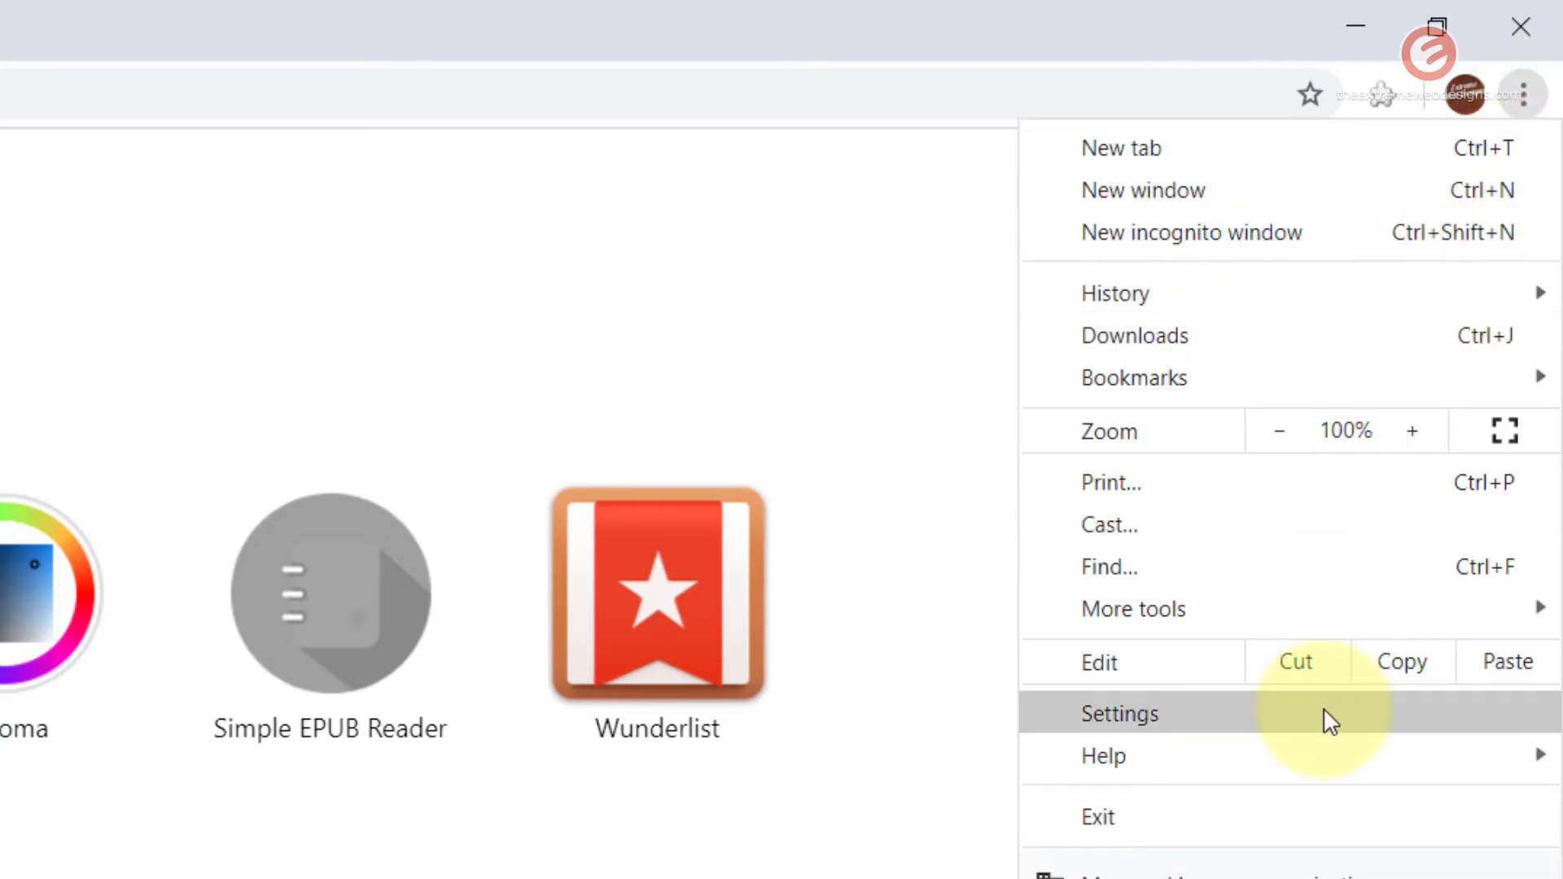
pyautogui.click(1119, 714)
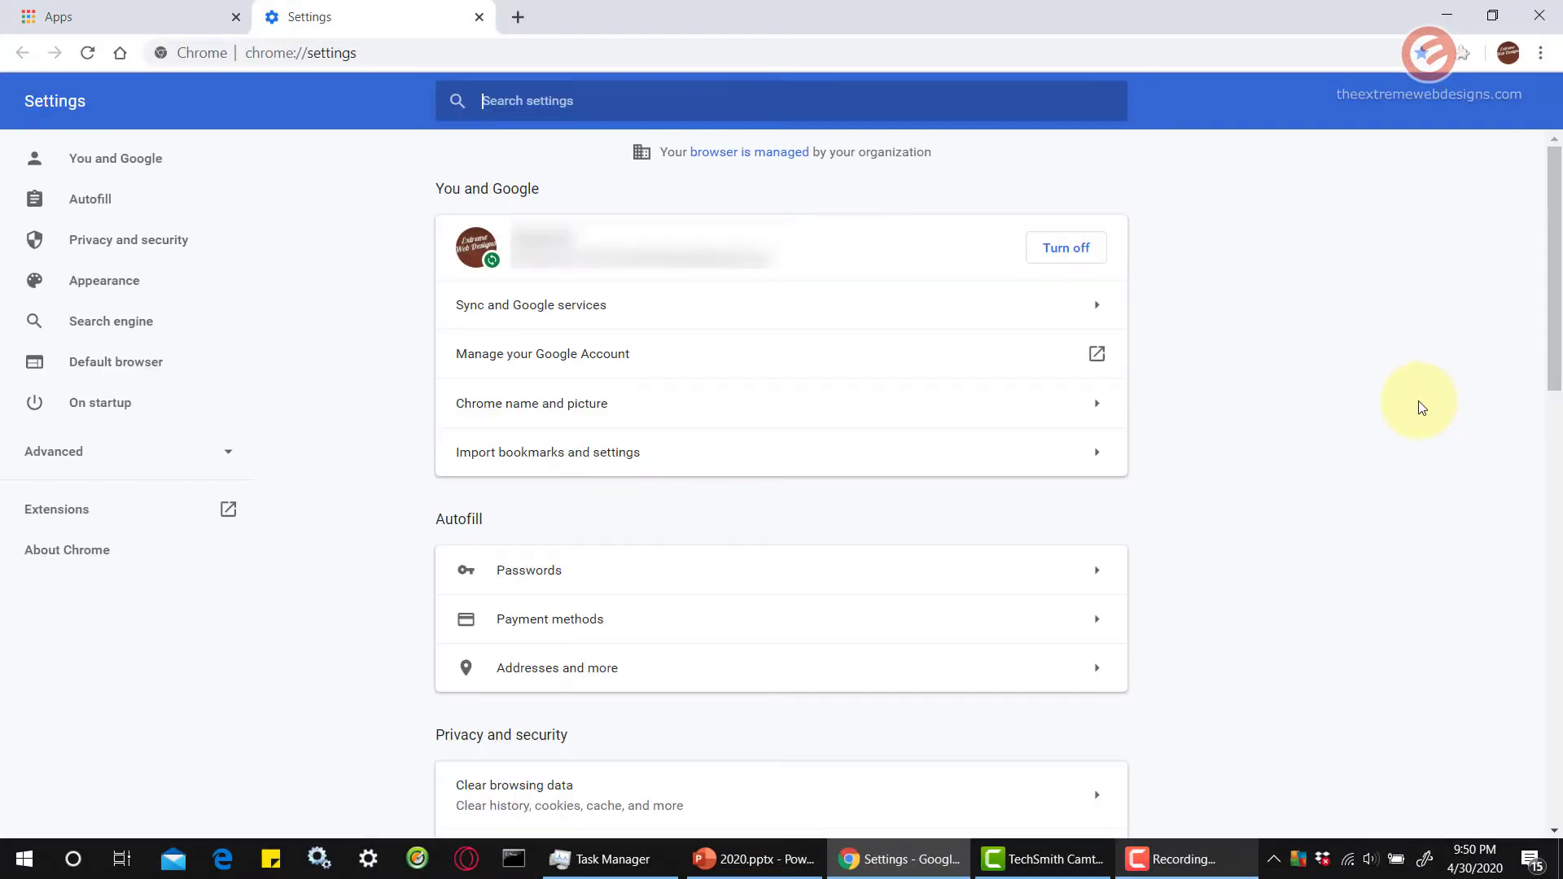
pyautogui.scroll(-3)
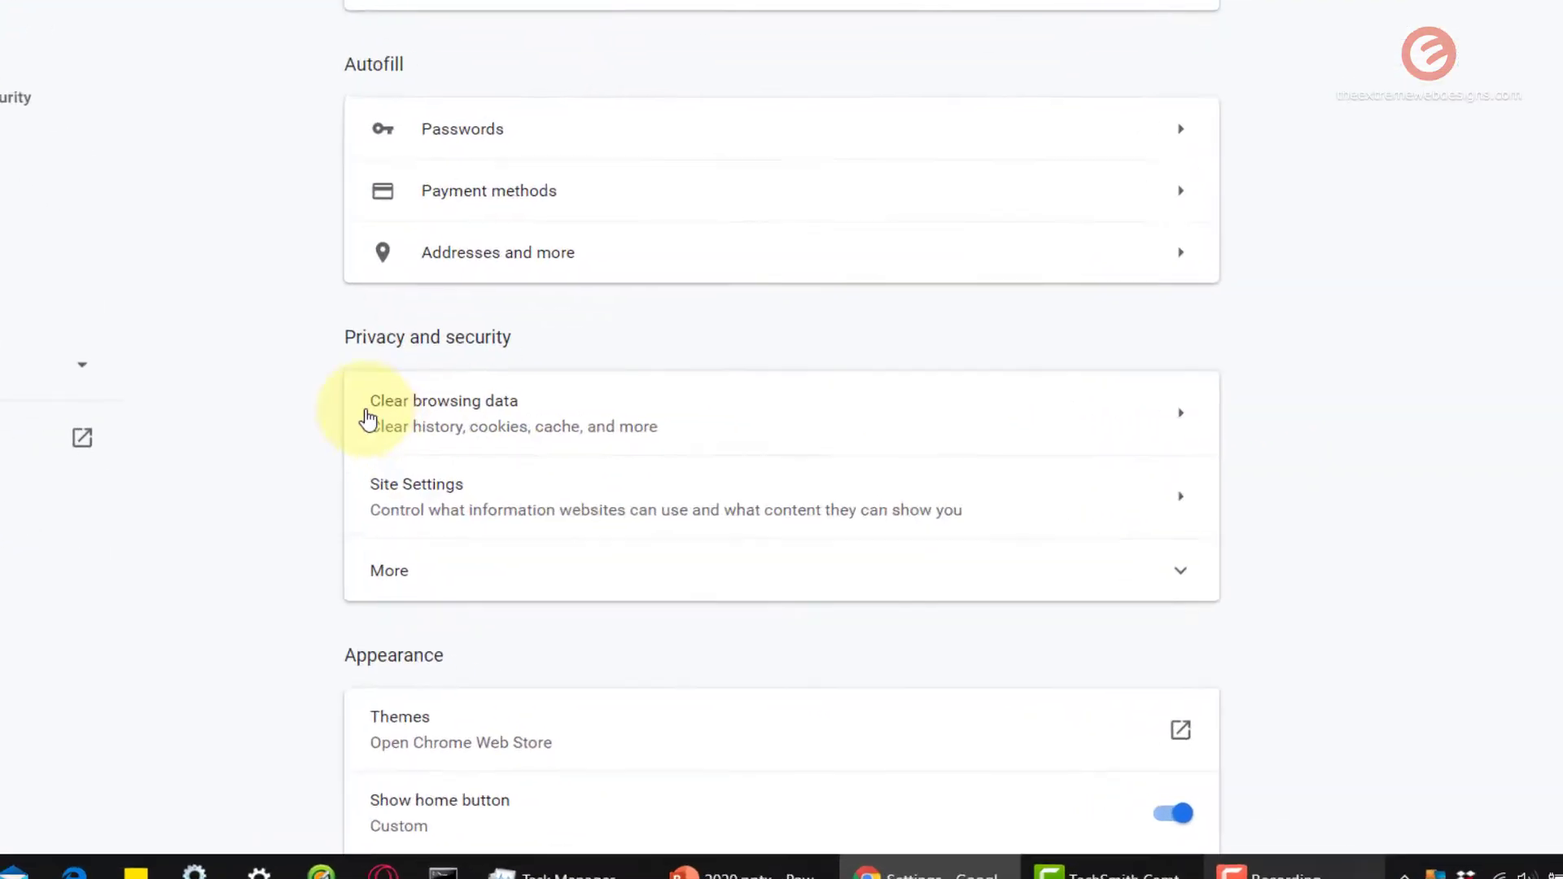
pyautogui.scroll(-3)
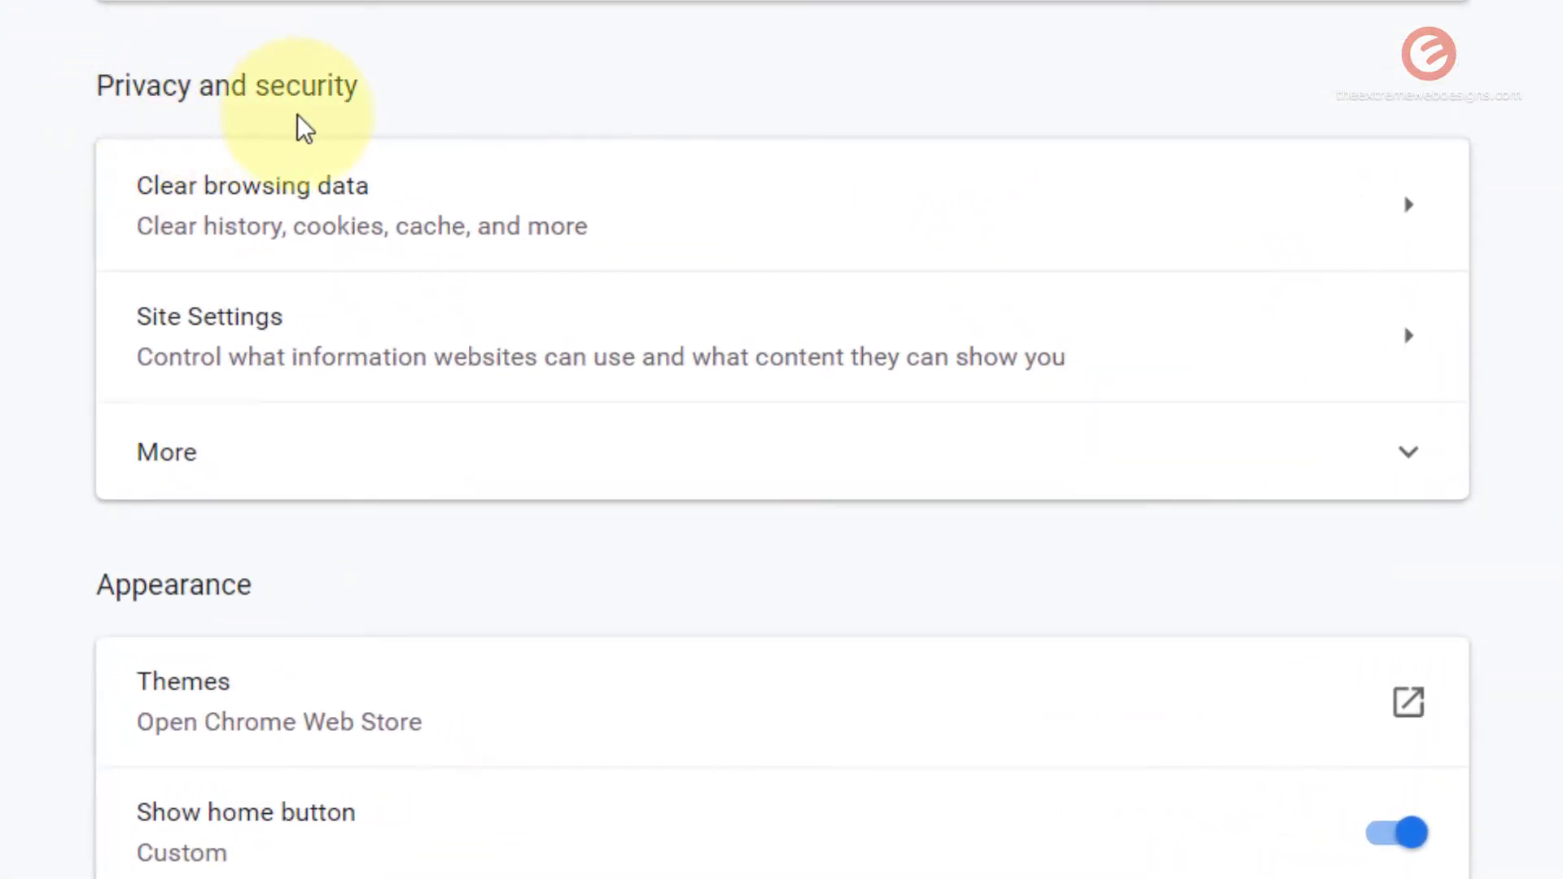
pyautogui.moveTo(66, 384)
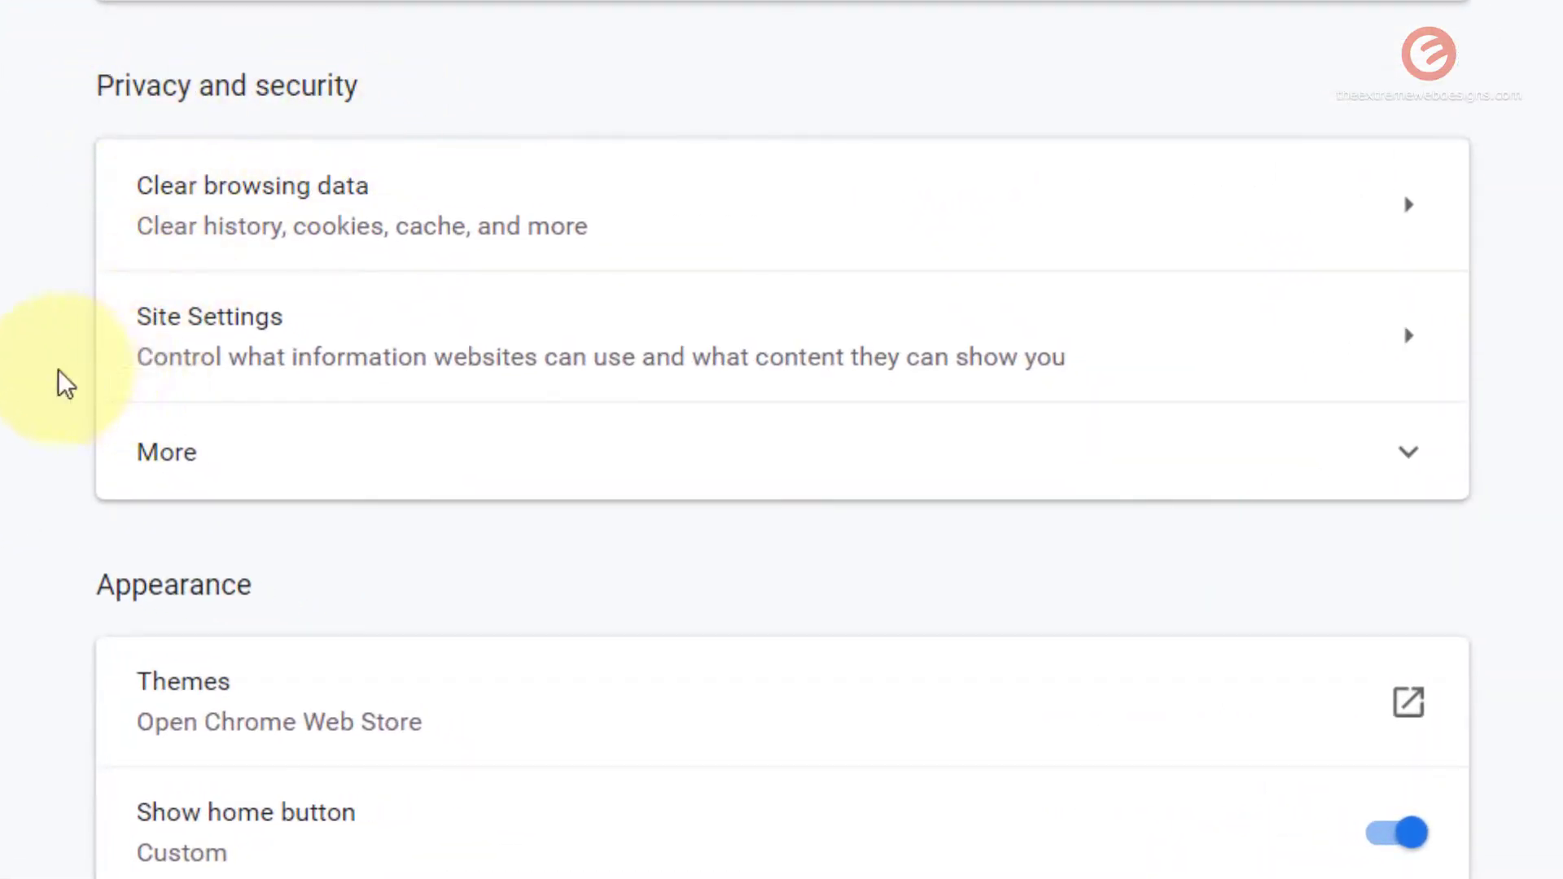
pyautogui.moveTo(361, 361)
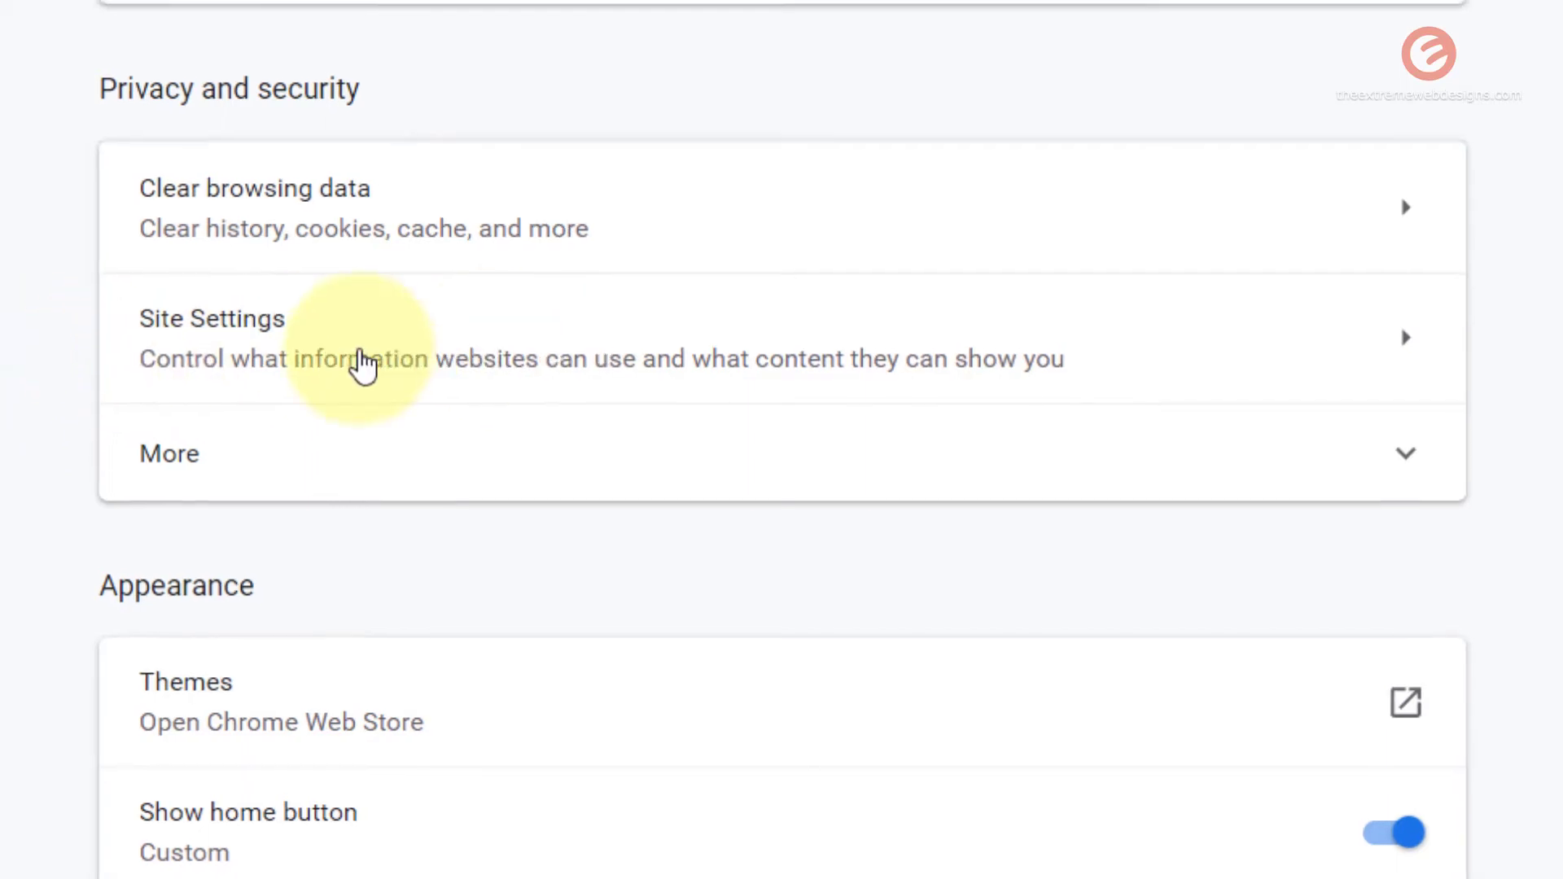
# Go through Site Settings to Notifications and bring the Block and Allow lists into view.
pyautogui.click(211, 319)
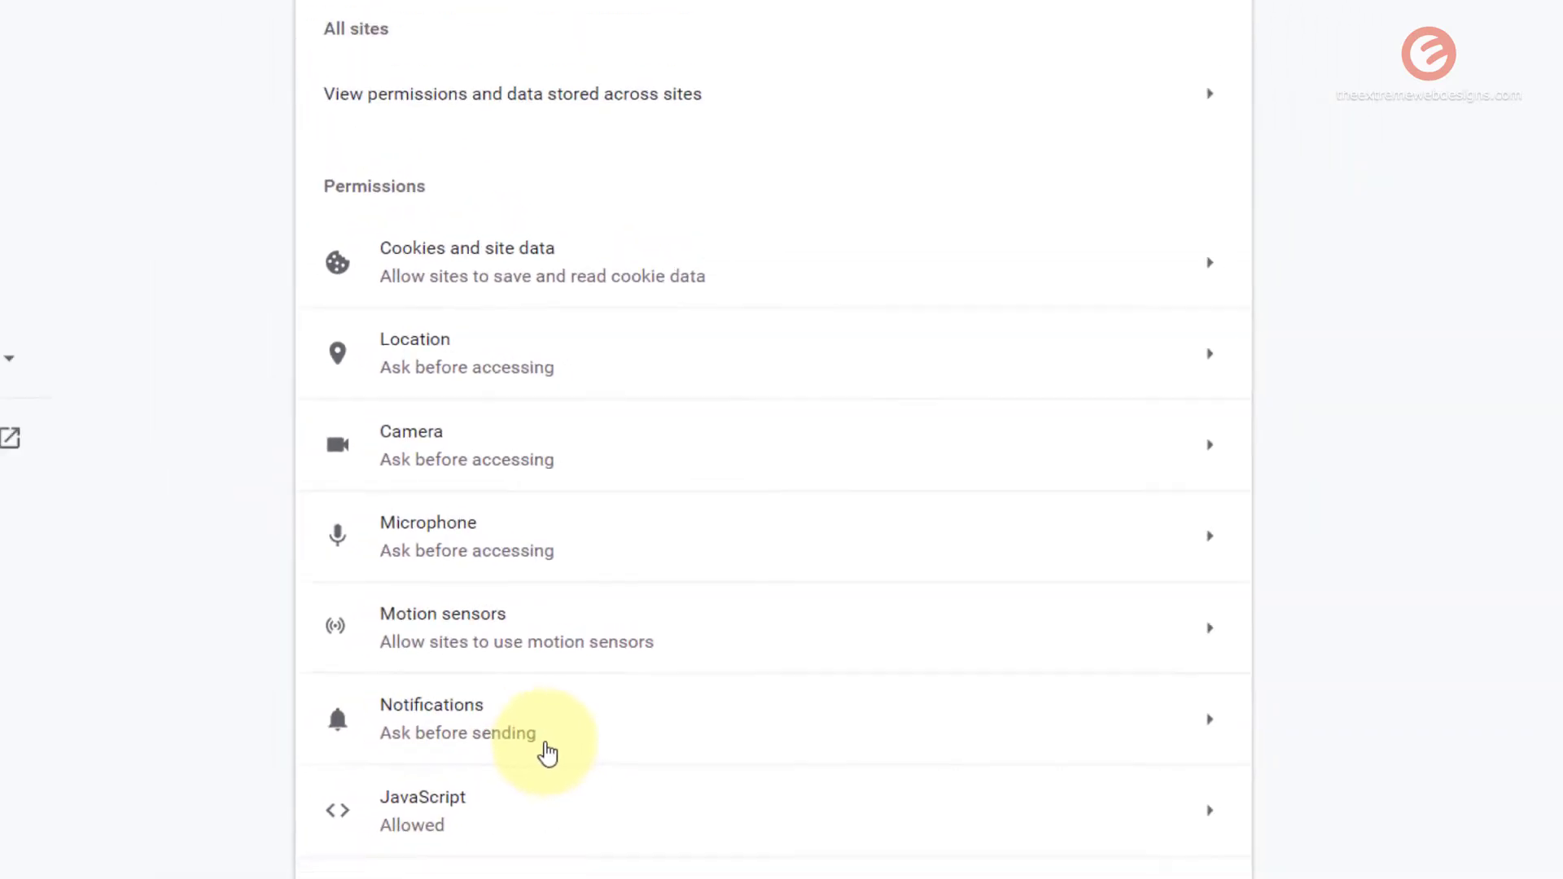
pyautogui.click(432, 718)
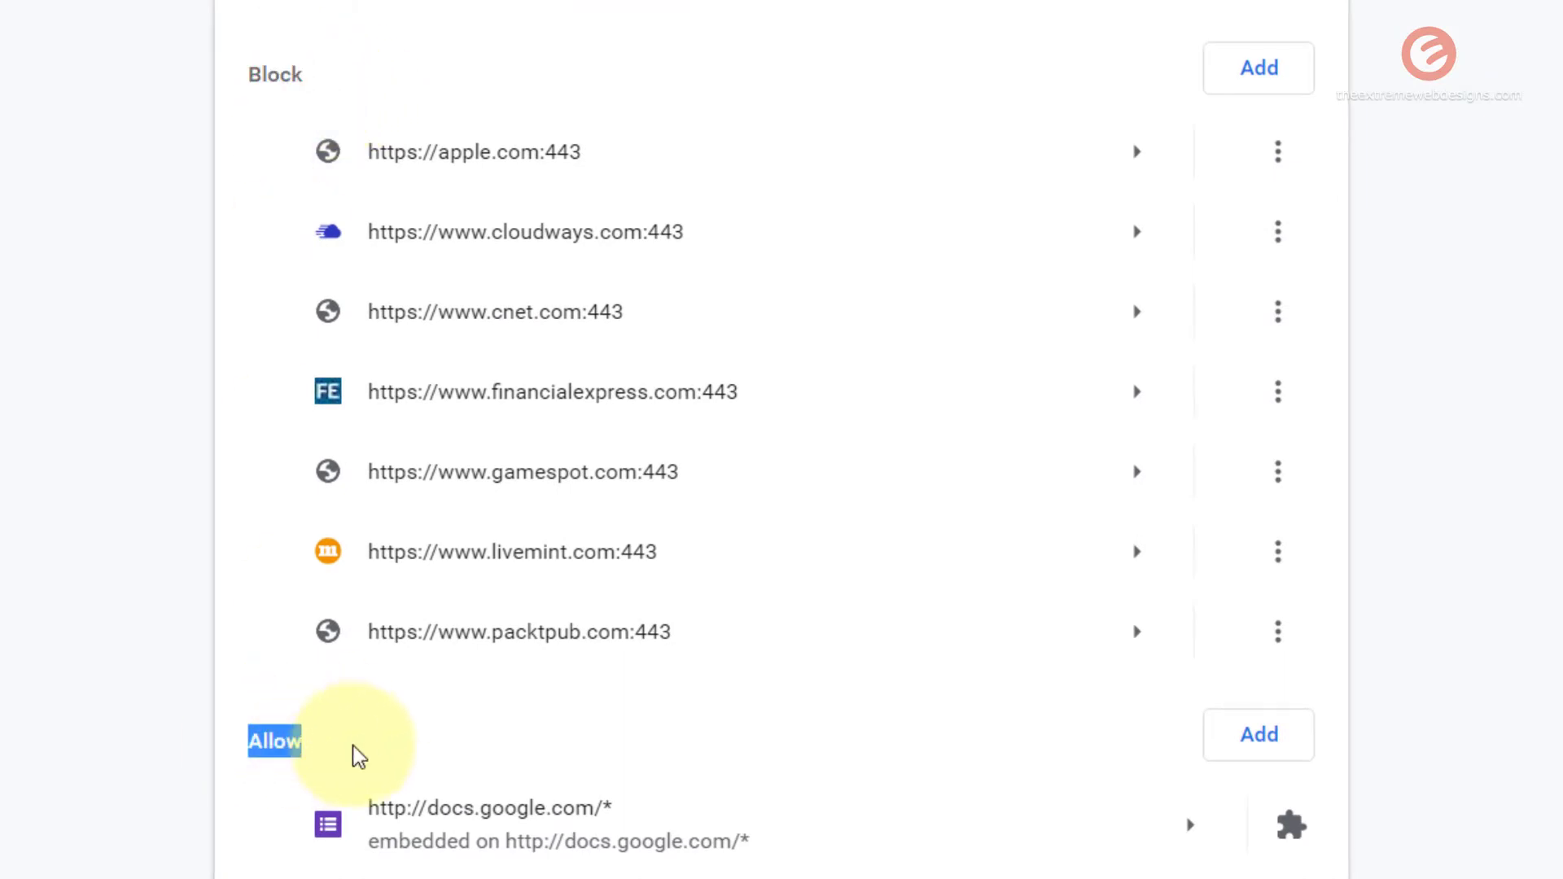
pyautogui.scroll(-3)
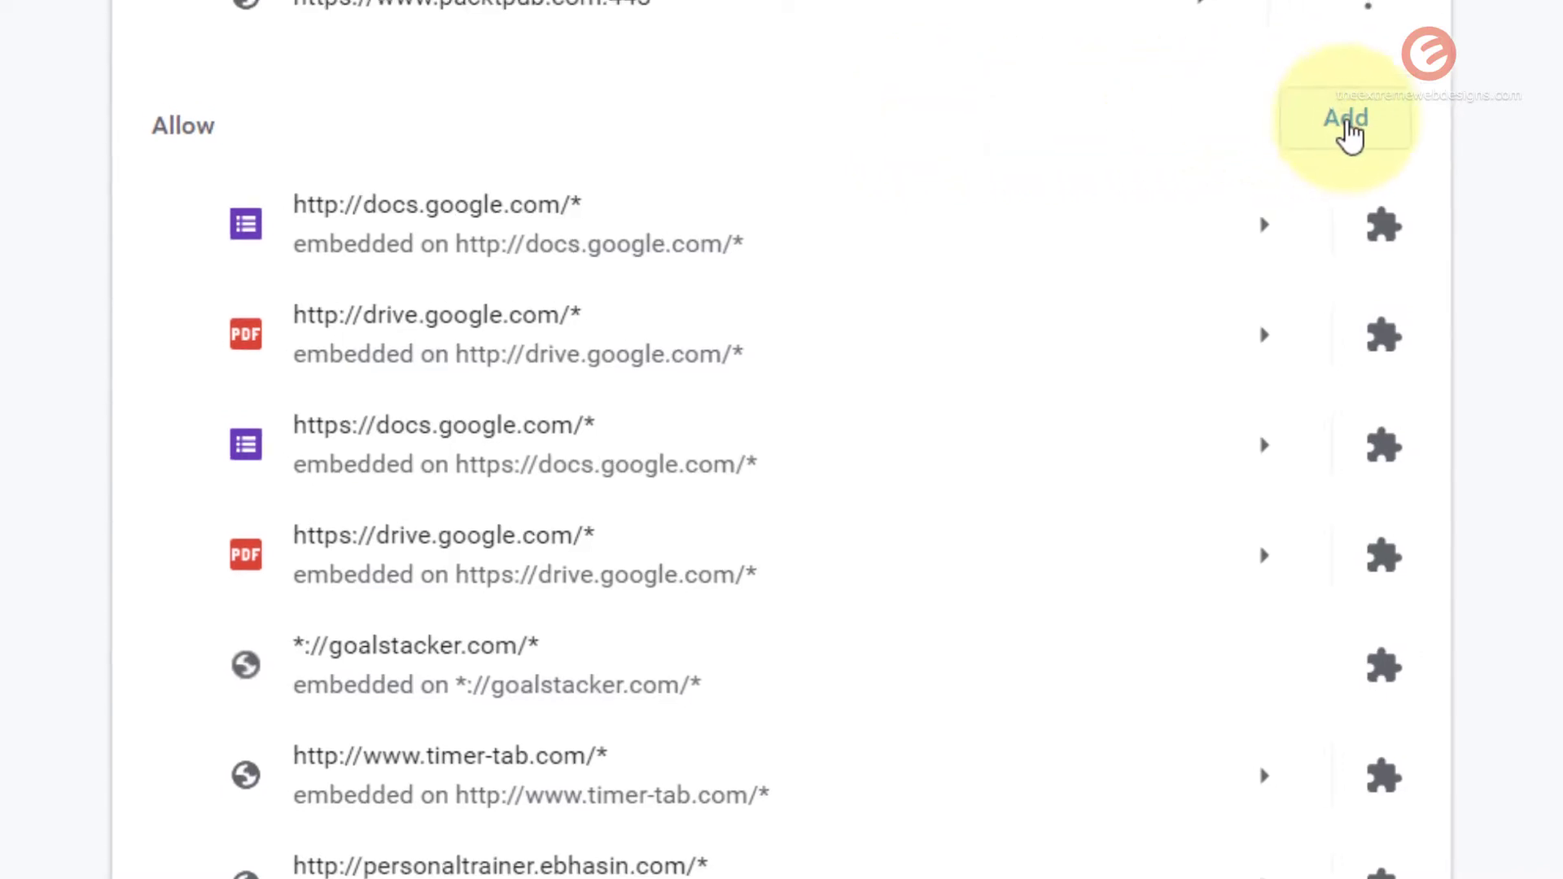
pyautogui.click(1344, 119)
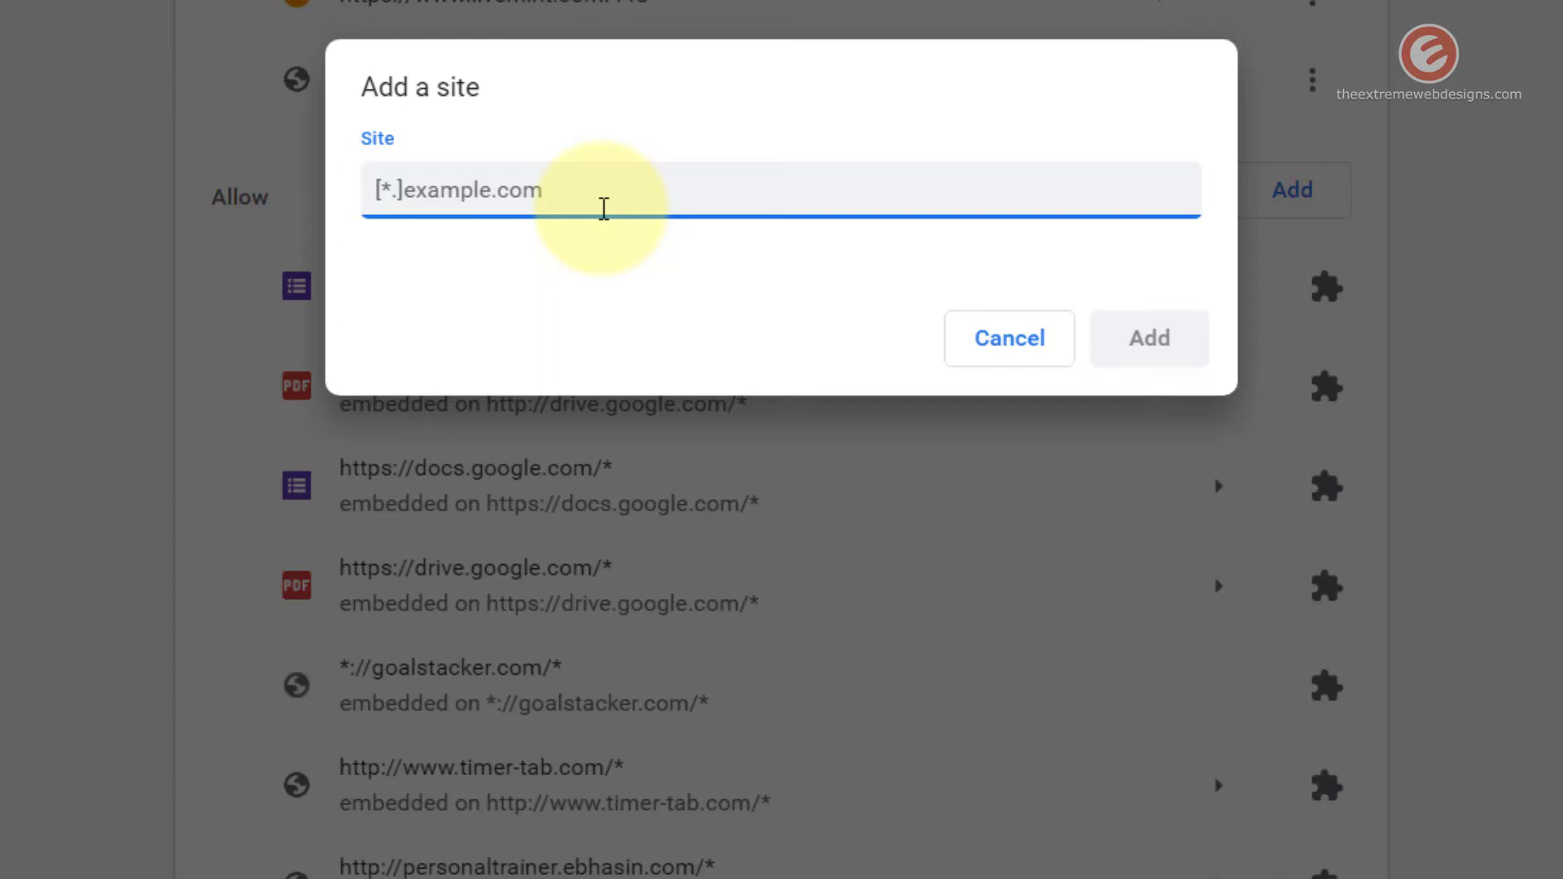
pyautogui.write('https:')
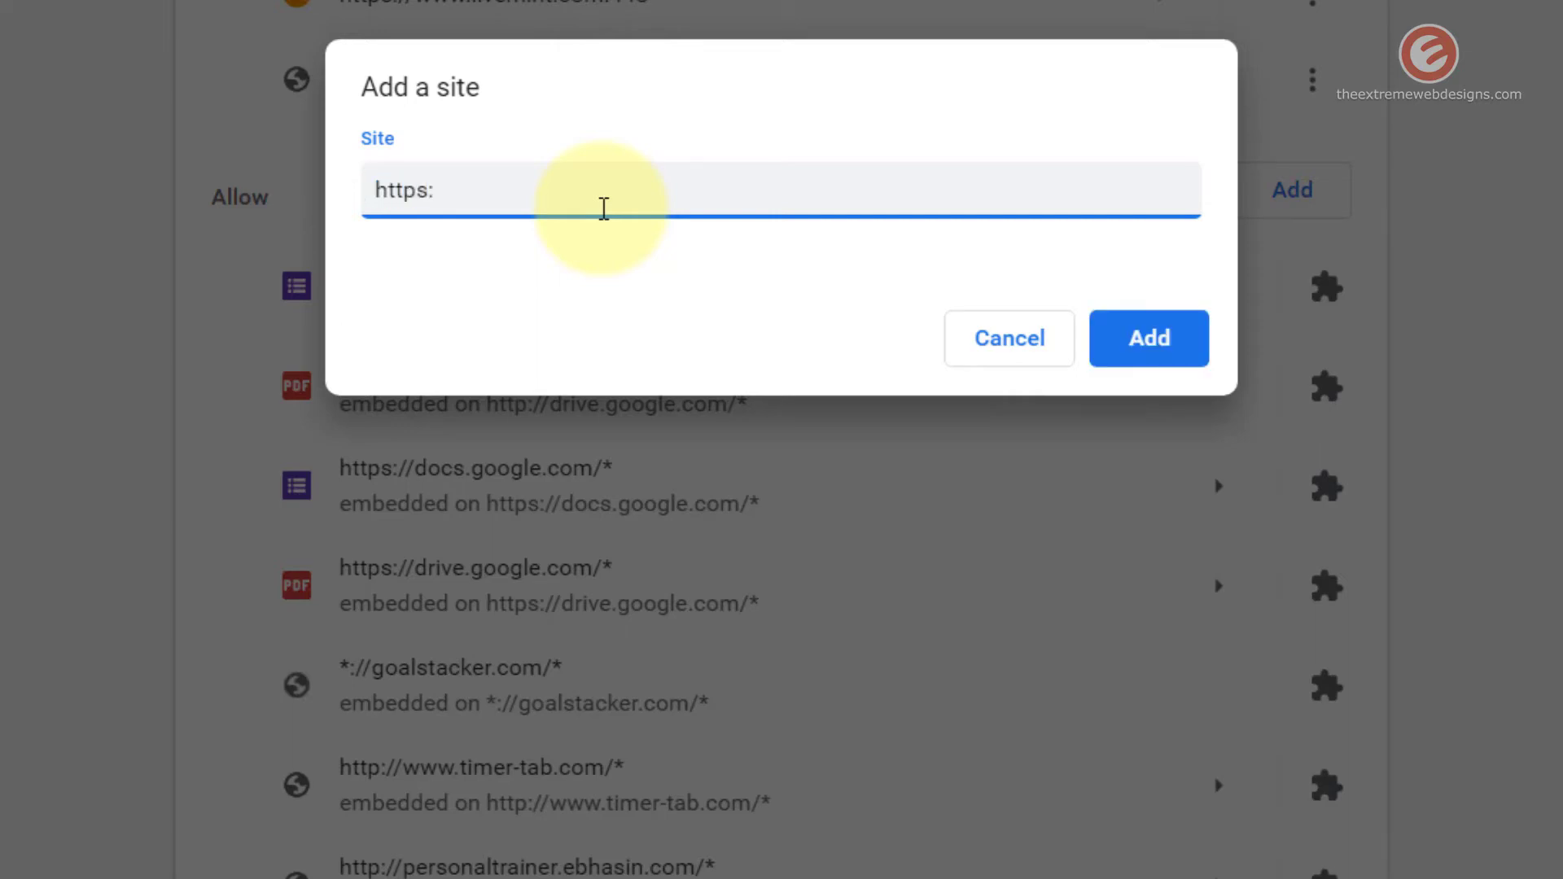
pyautogui.write('//ora')
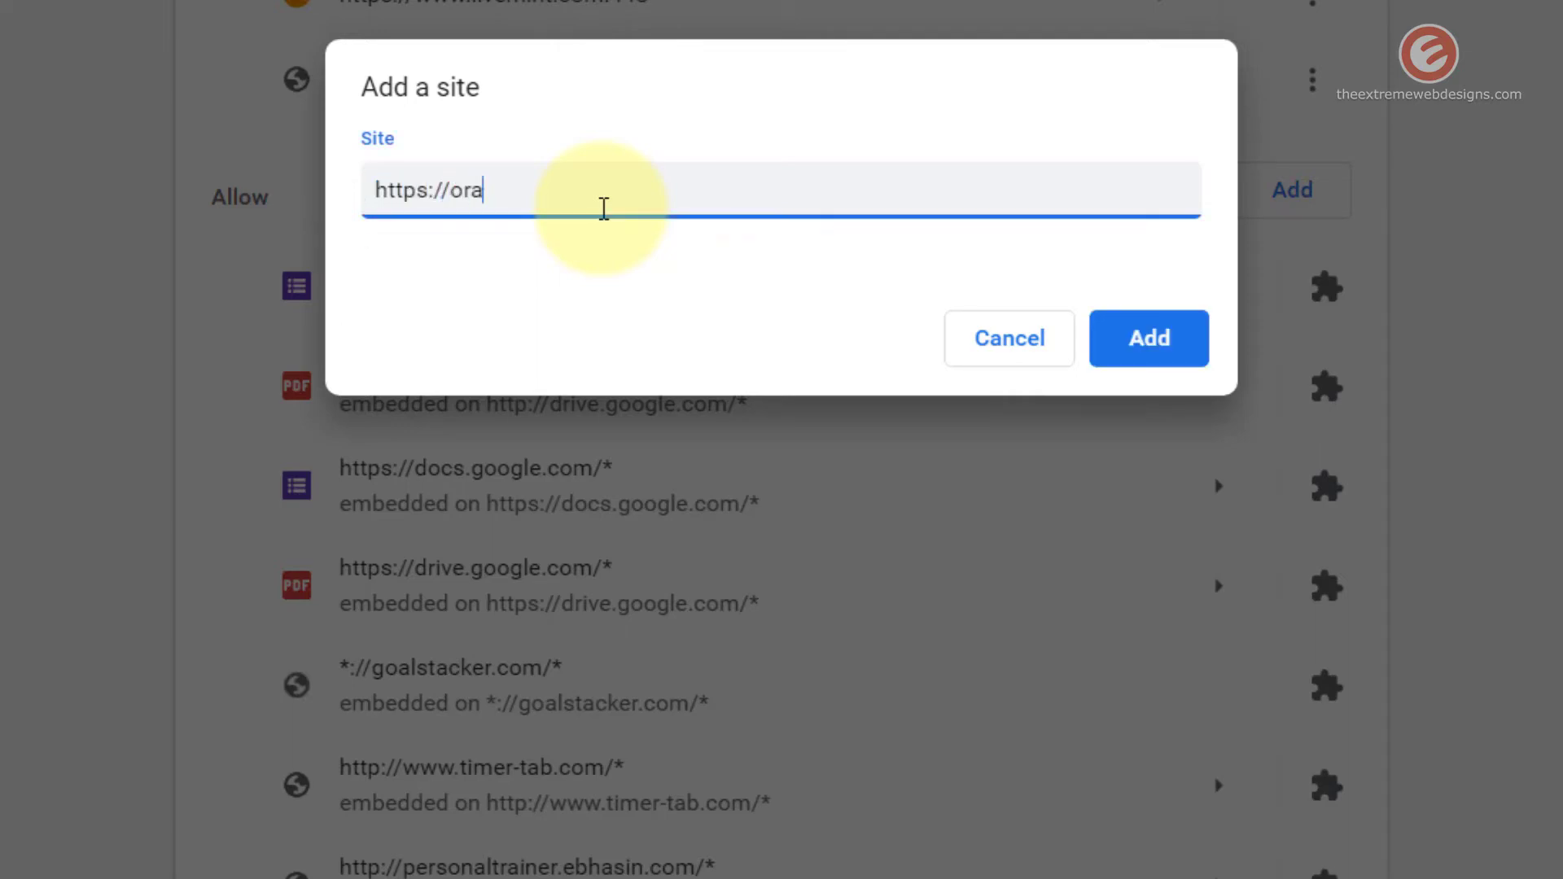
pyautogui.write('nge.com')
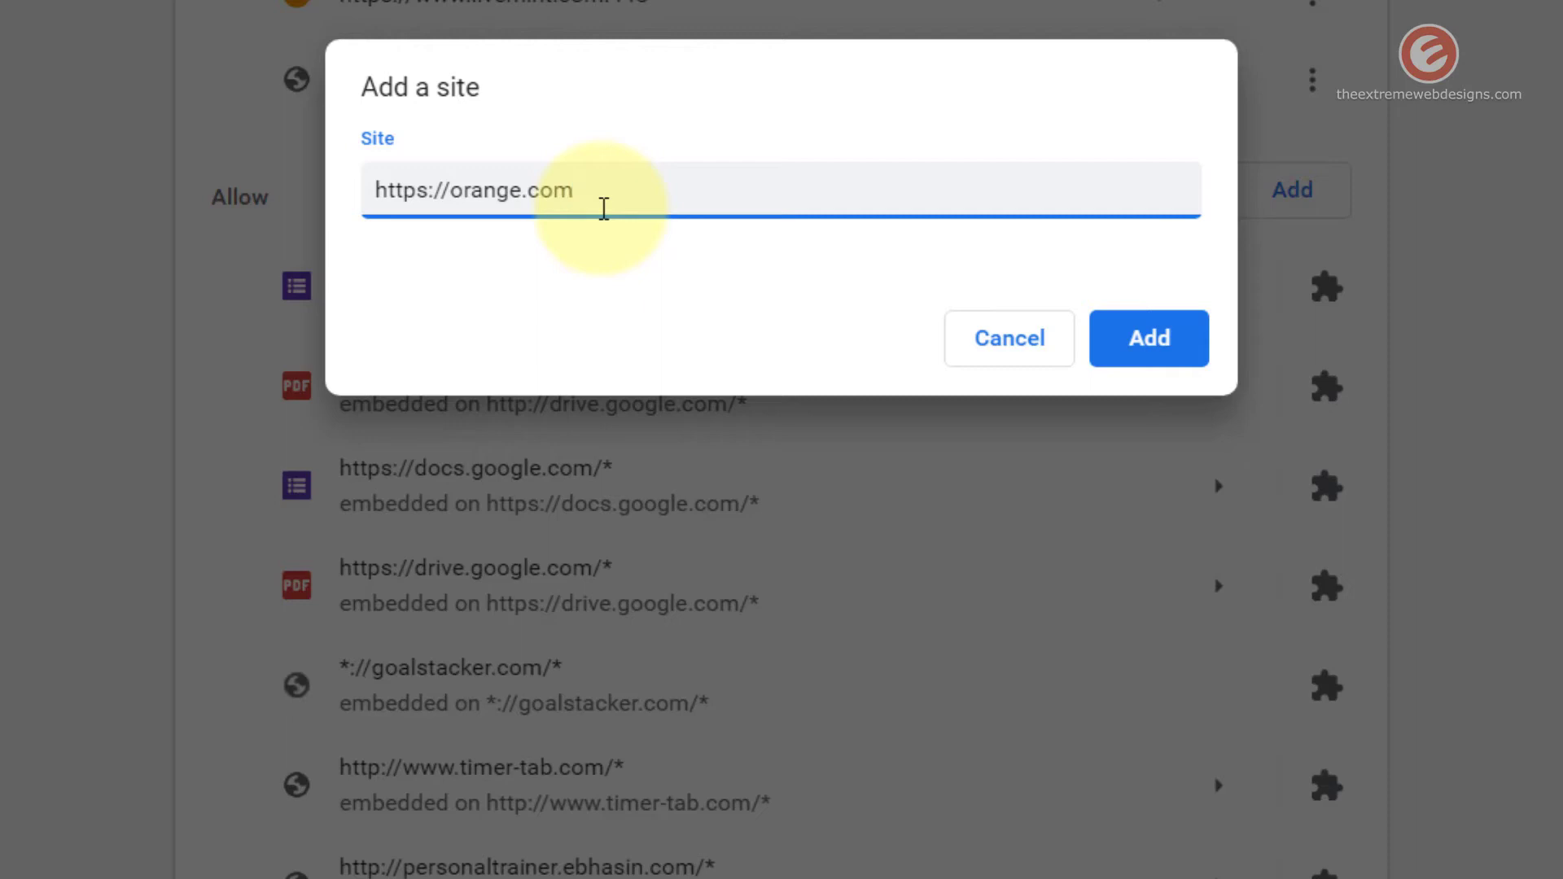
pyautogui.write(':443')
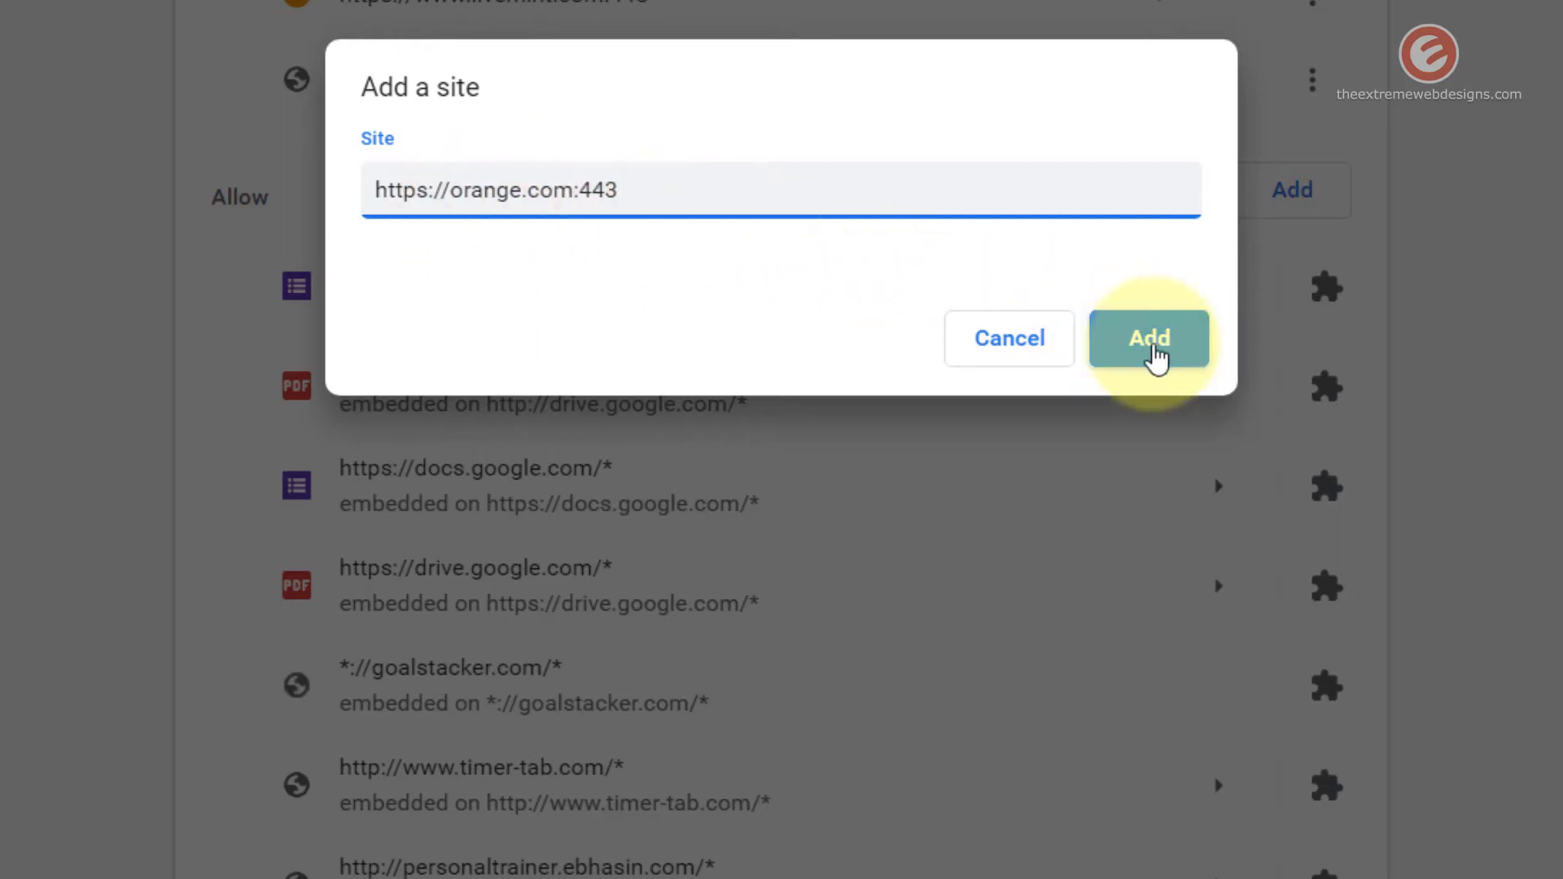
pyautogui.click(1147, 337)
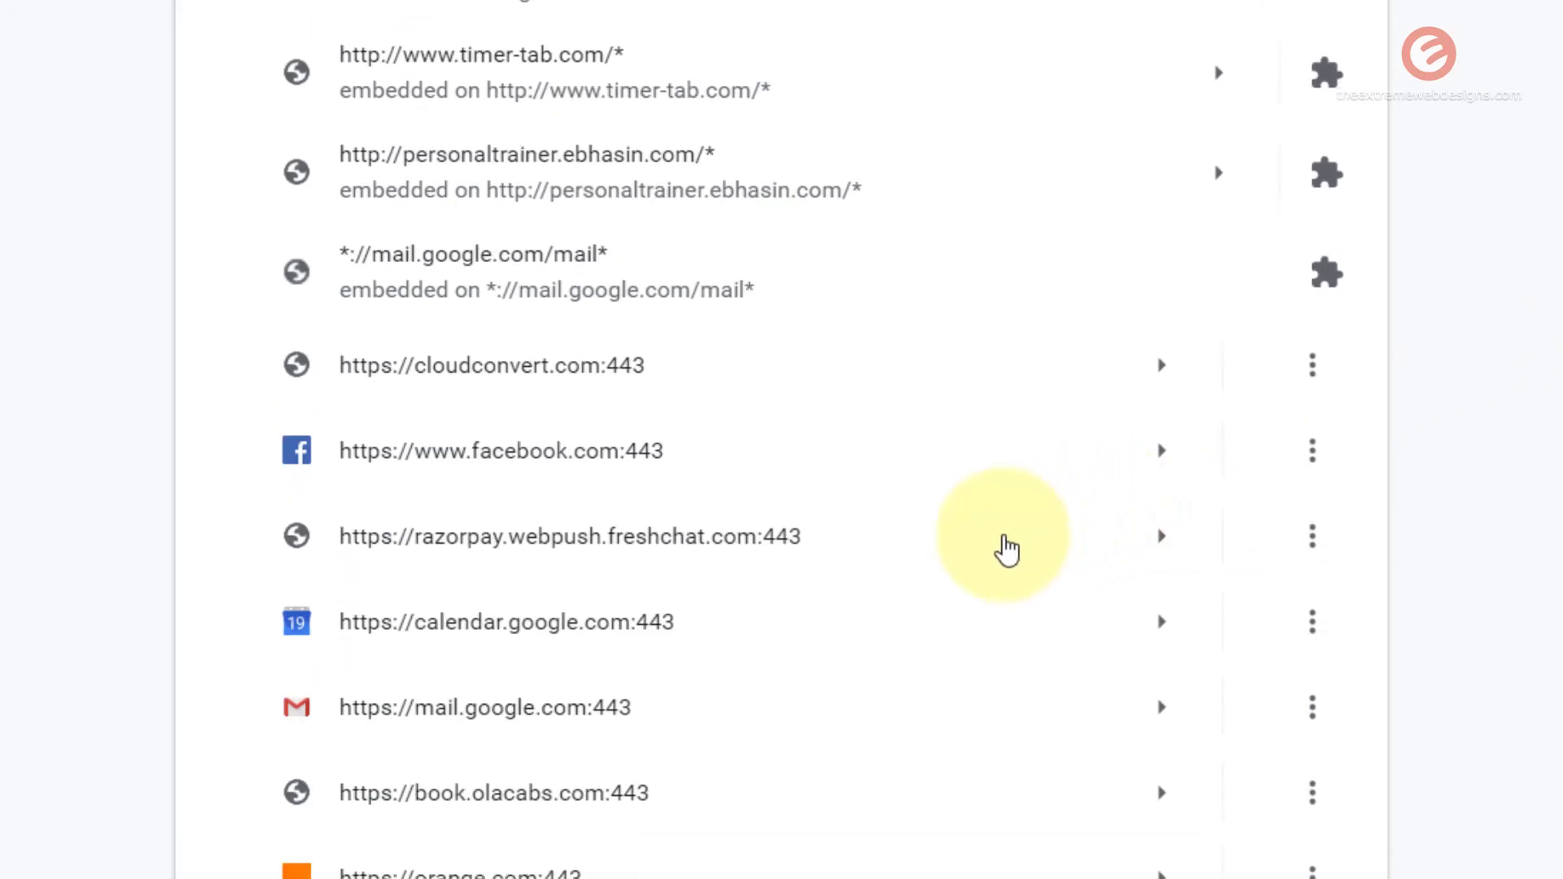
pyautogui.scroll(-3)
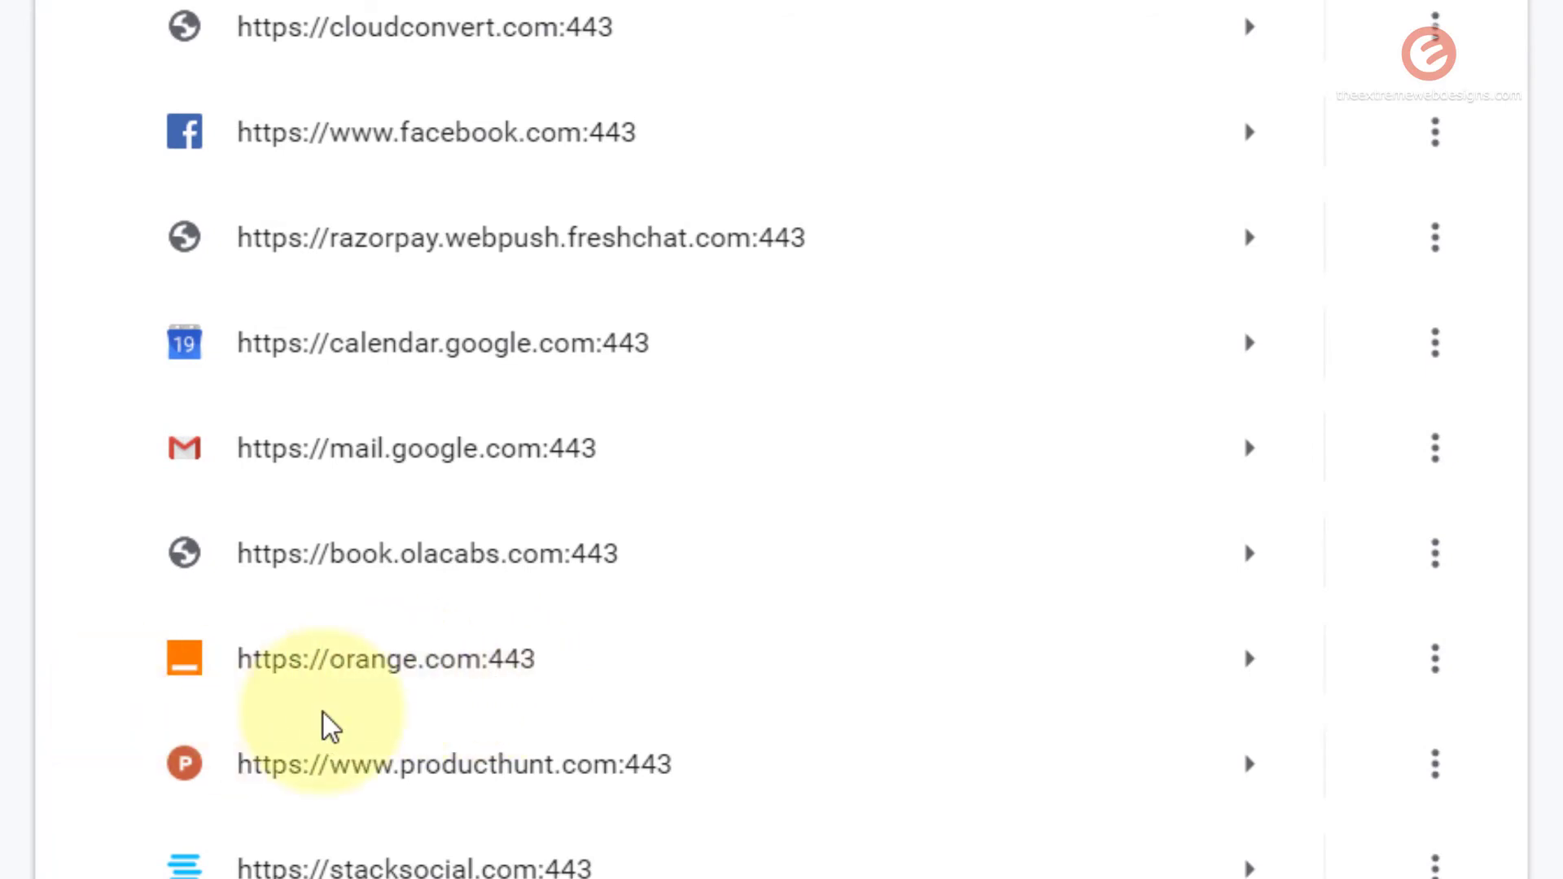
pyautogui.moveTo(678, 729)
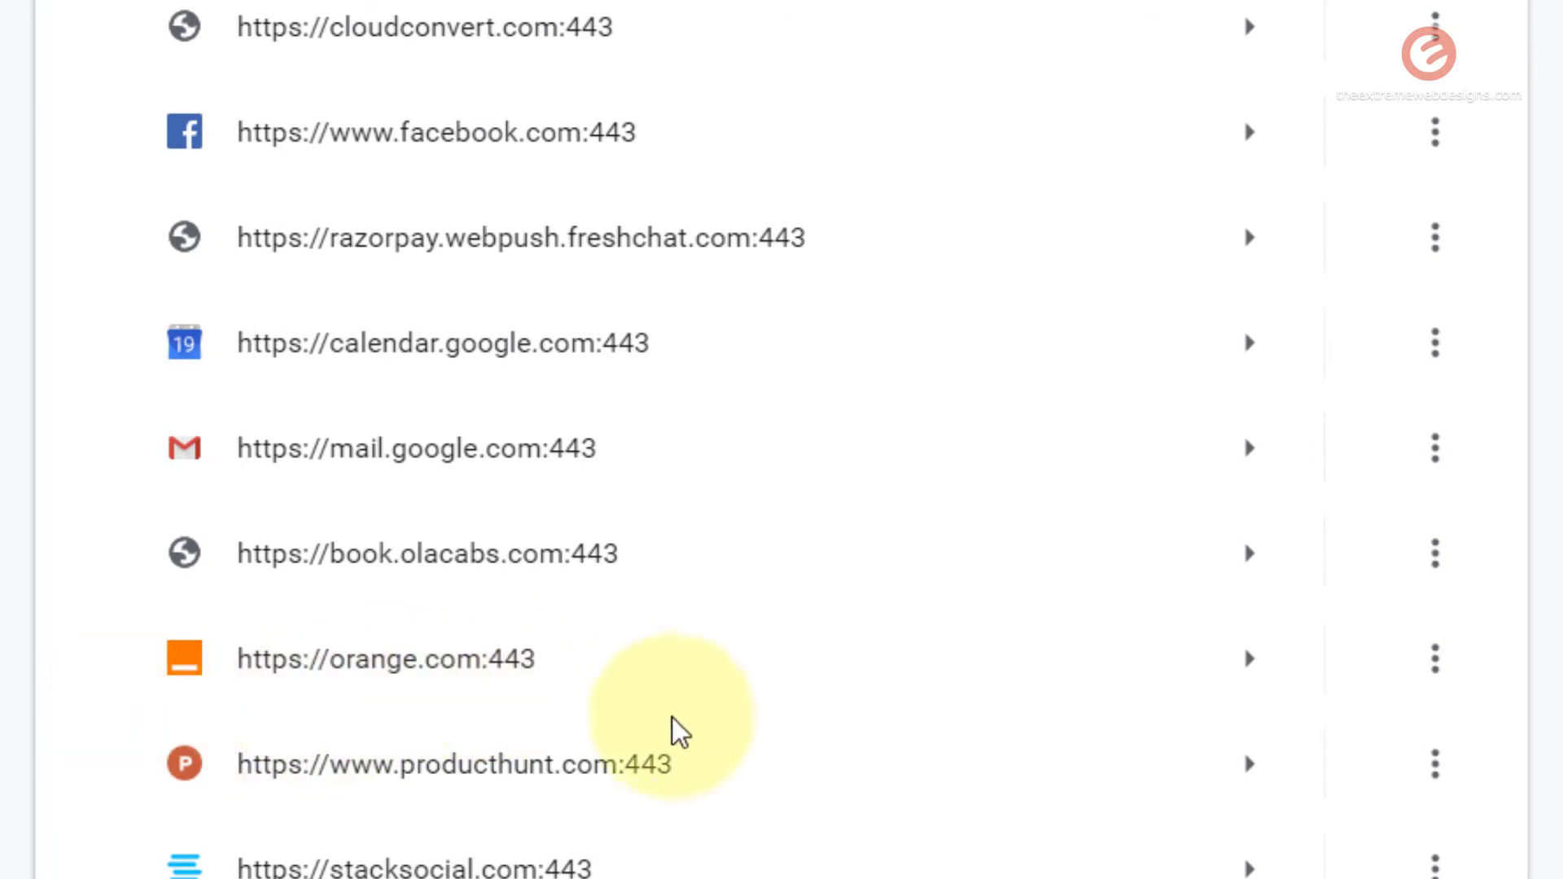
pyautogui.moveTo(1436, 659)
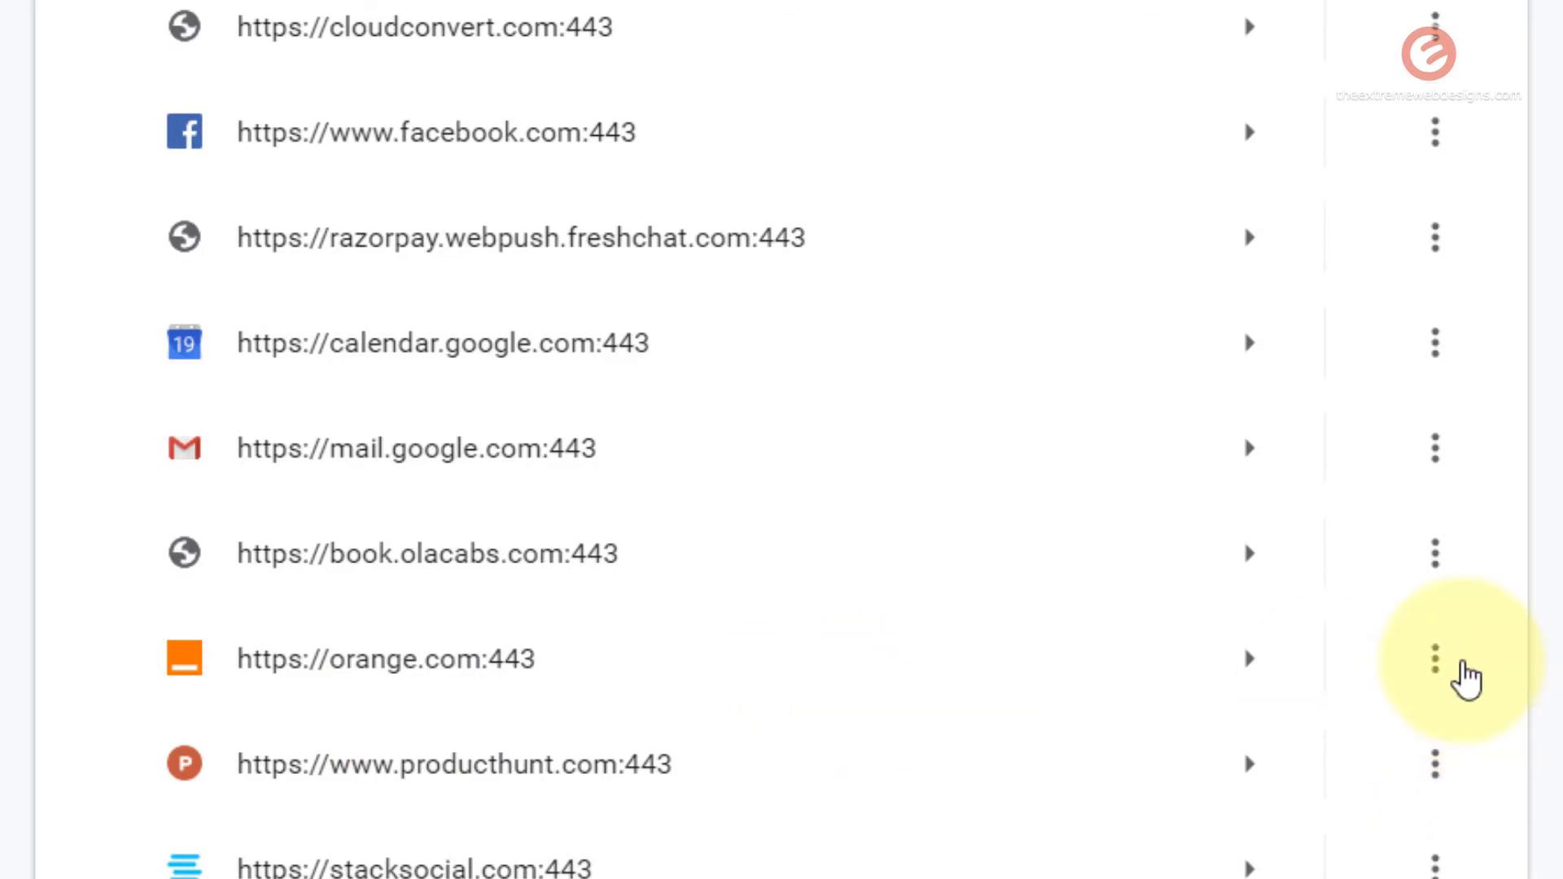
pyautogui.click(1434, 658)
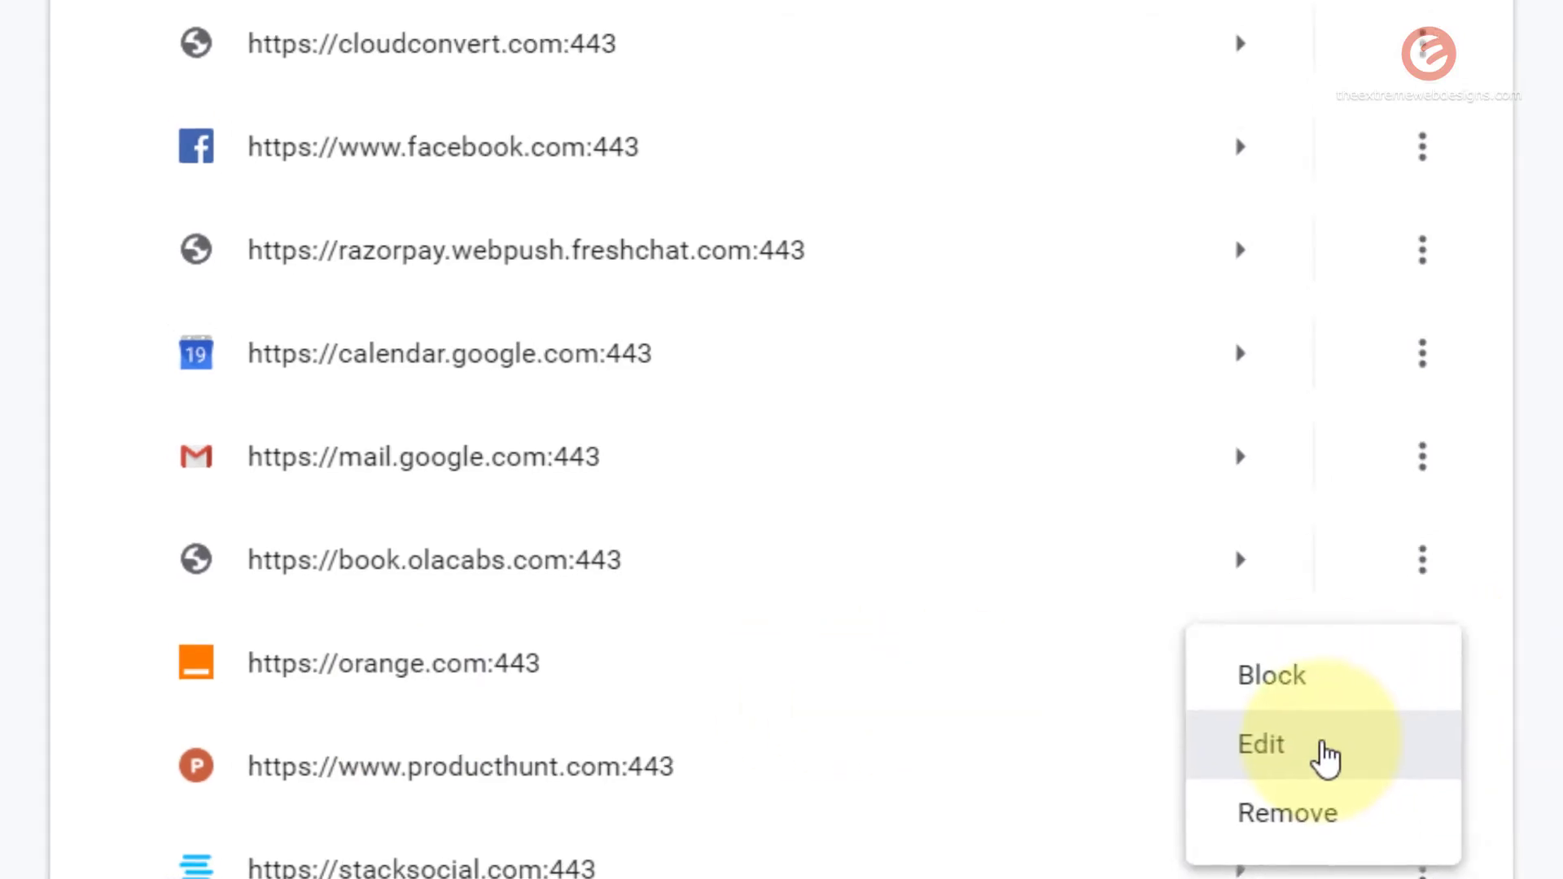
pyautogui.click(1261, 745)
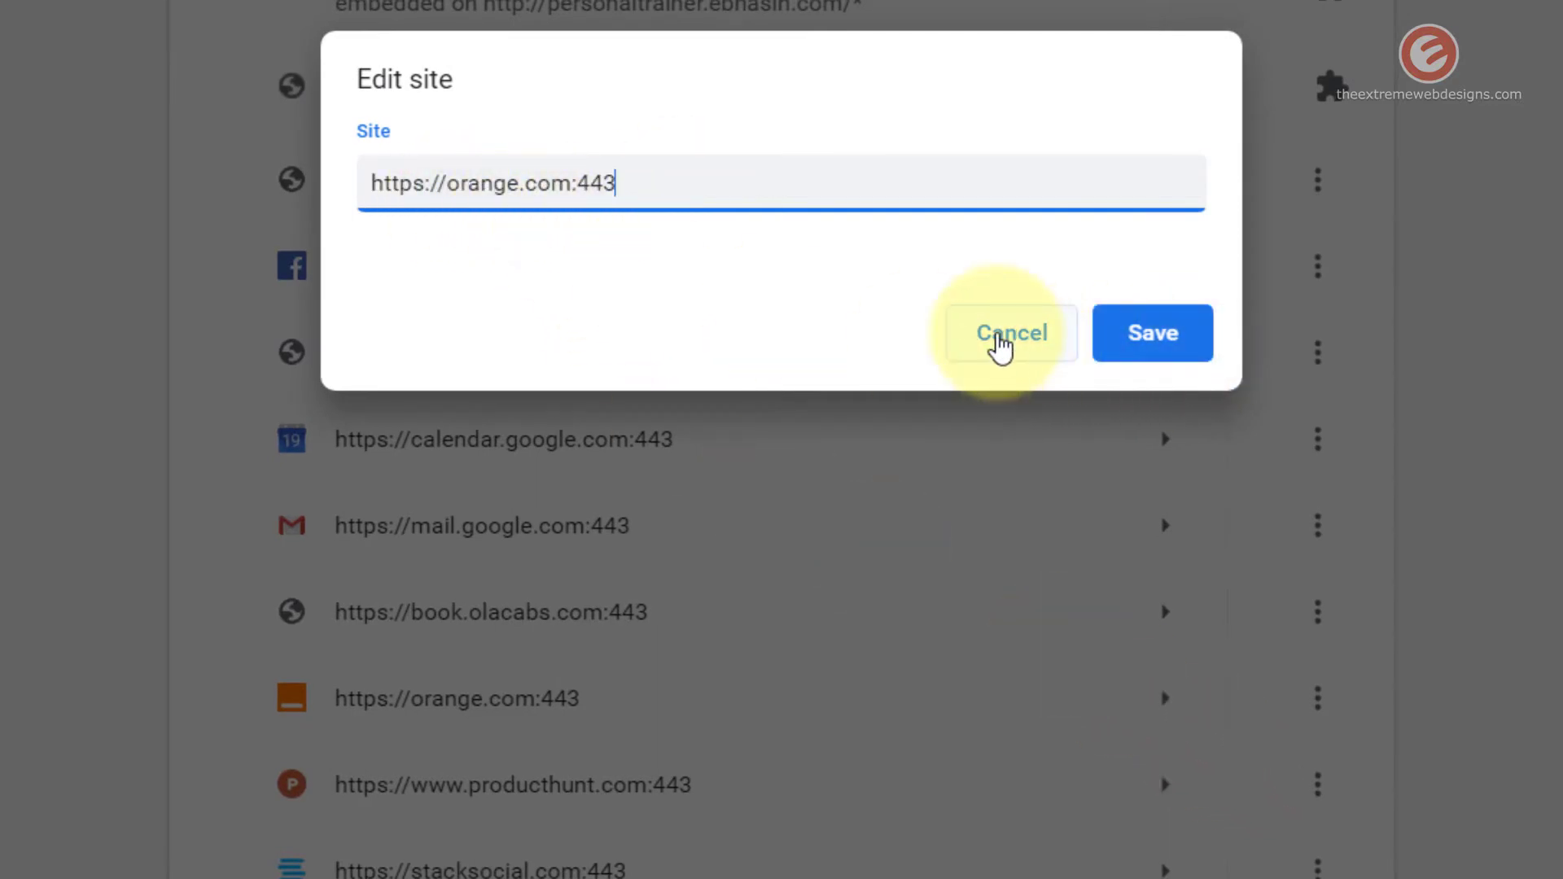
pyautogui.click(1009, 333)
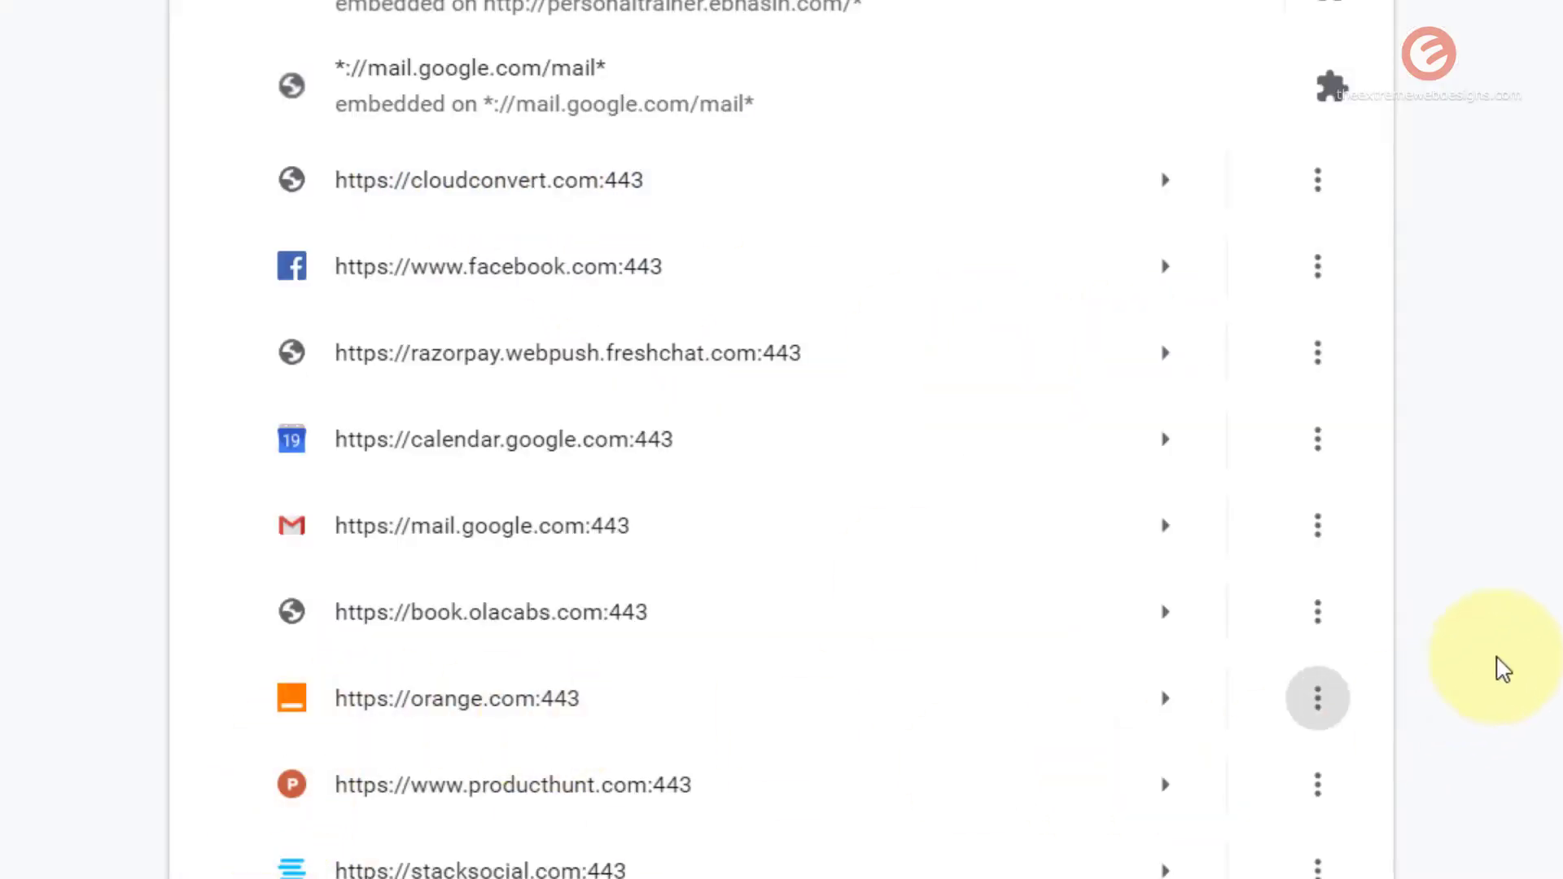
pyautogui.moveTo(837, 747)
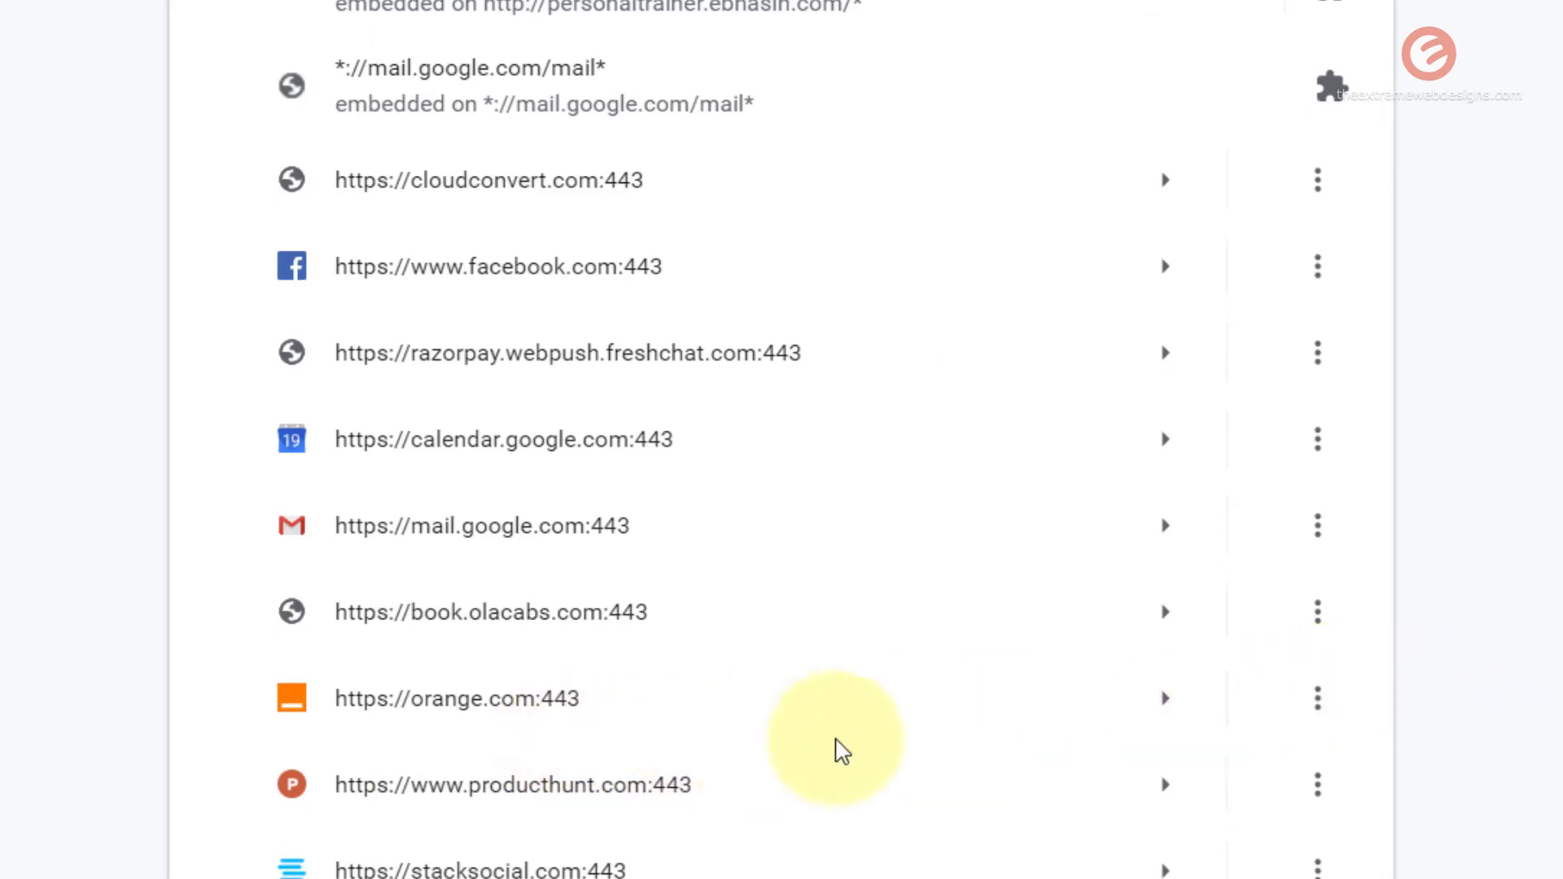
pyautogui.moveTo(1317, 698)
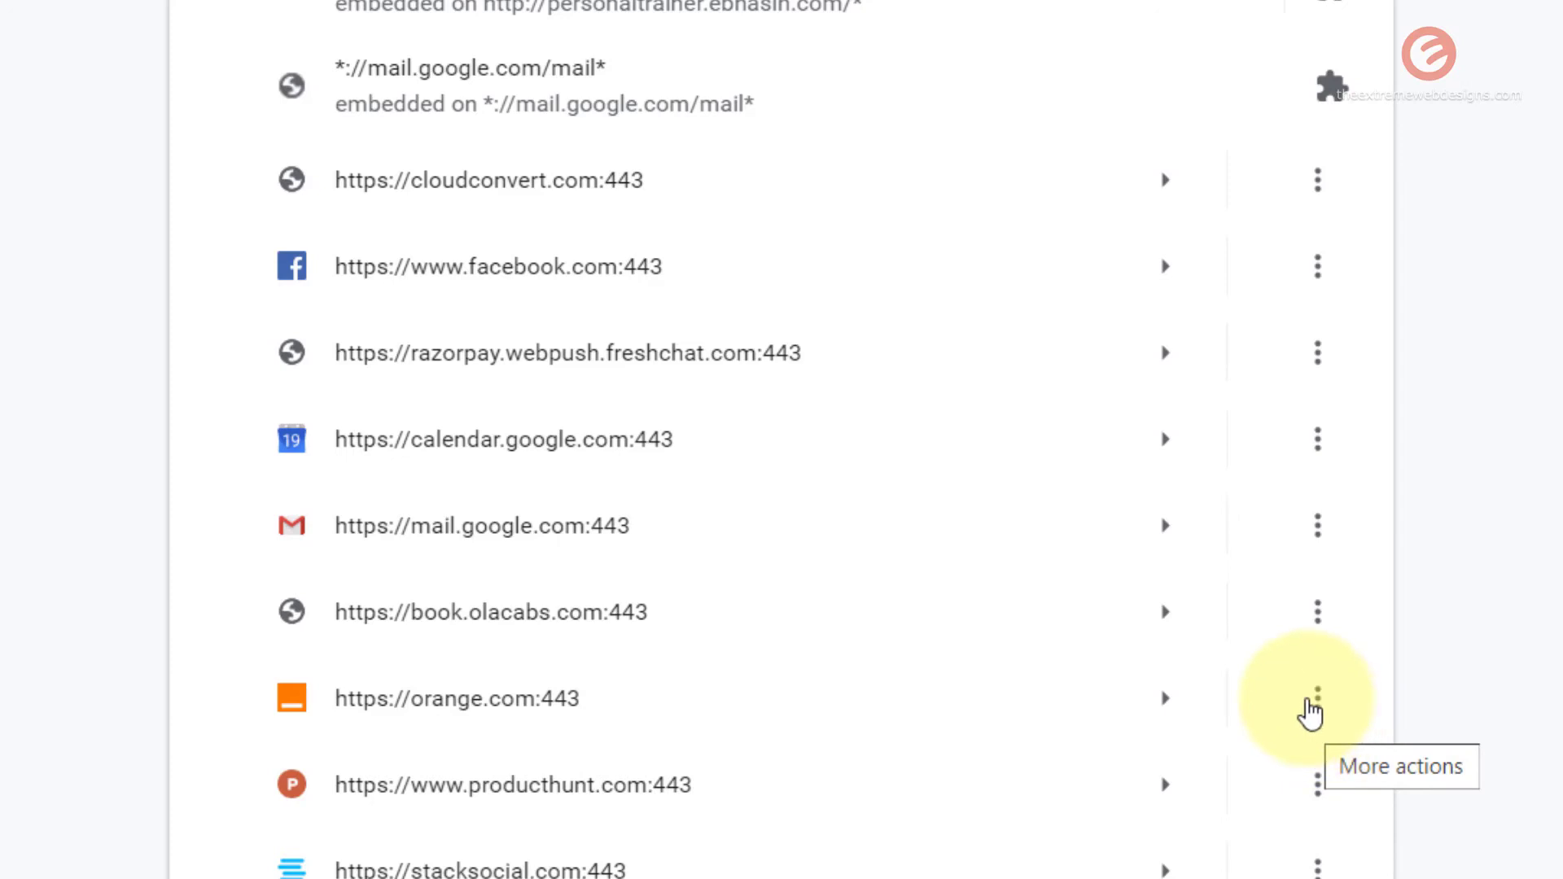
pyautogui.click(1316, 698)
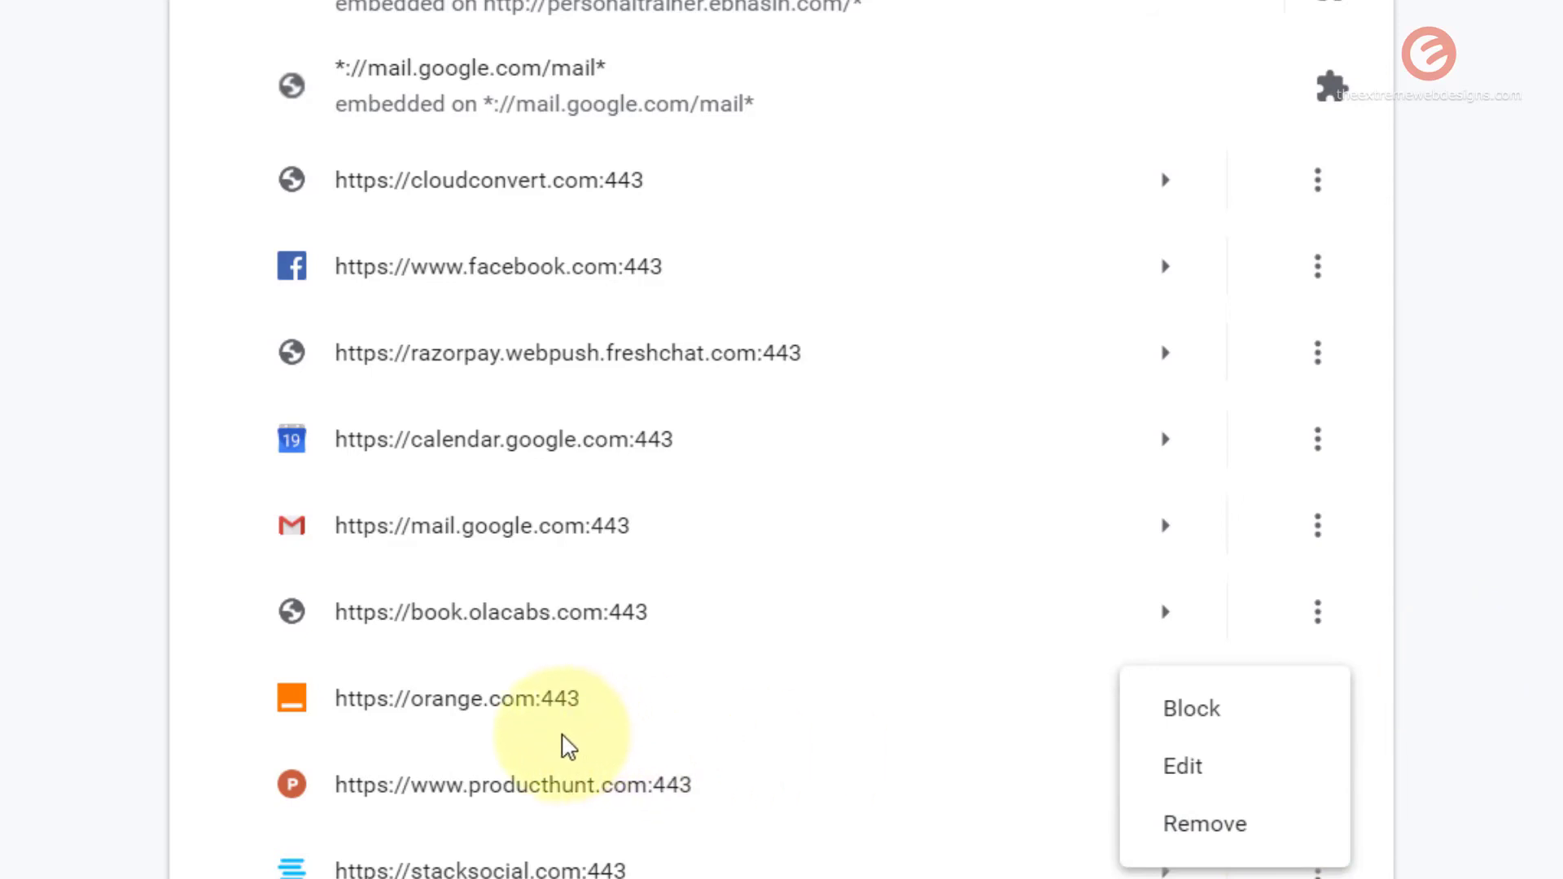
pyautogui.moveTo(932, 728)
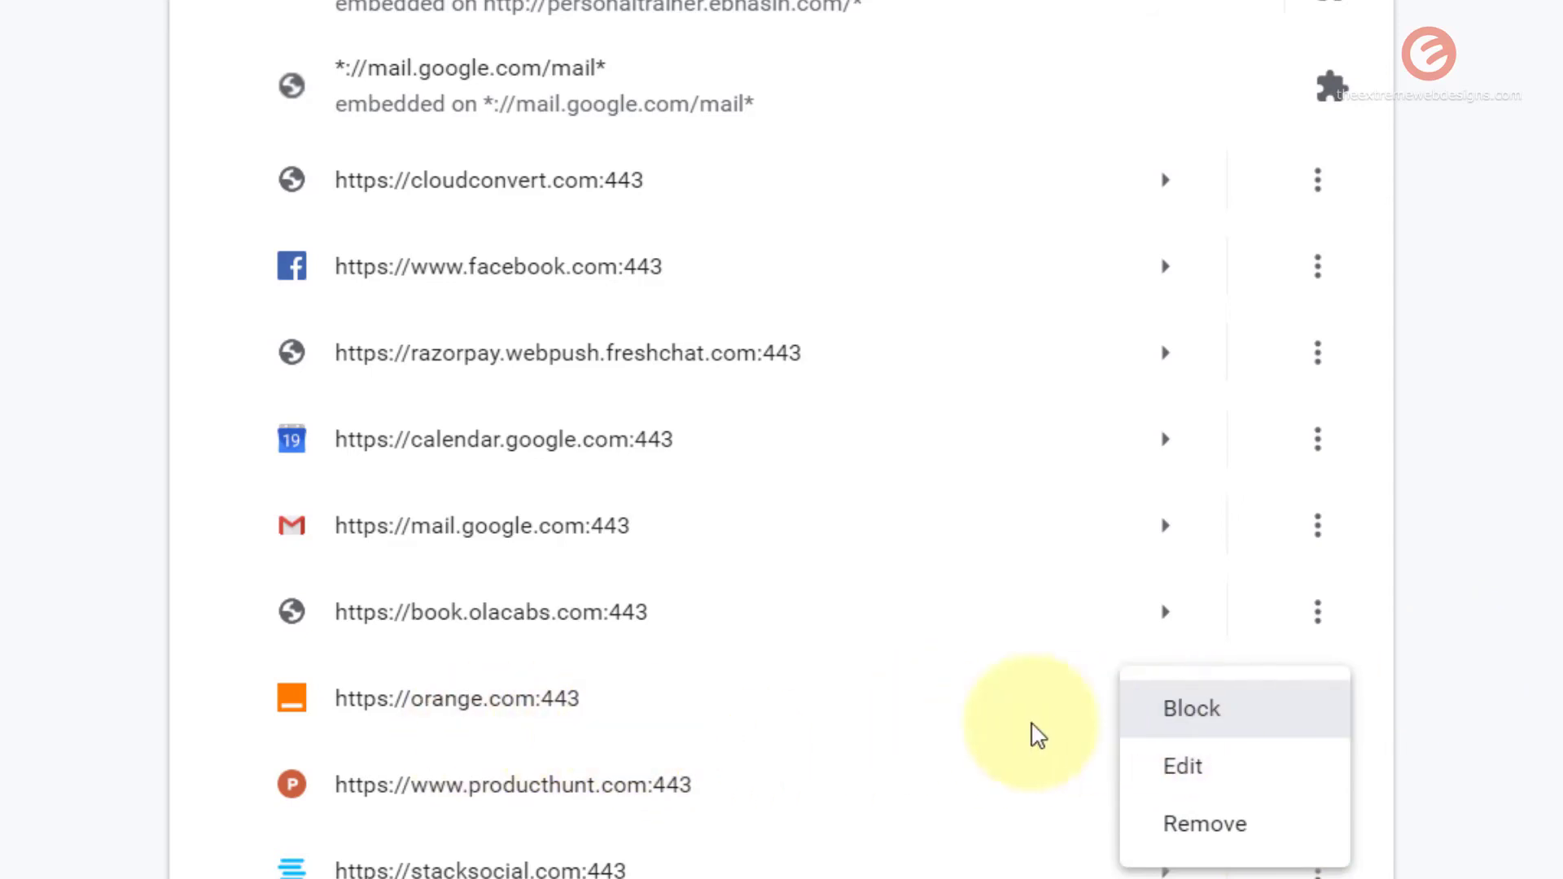
pyautogui.moveTo(656, 802)
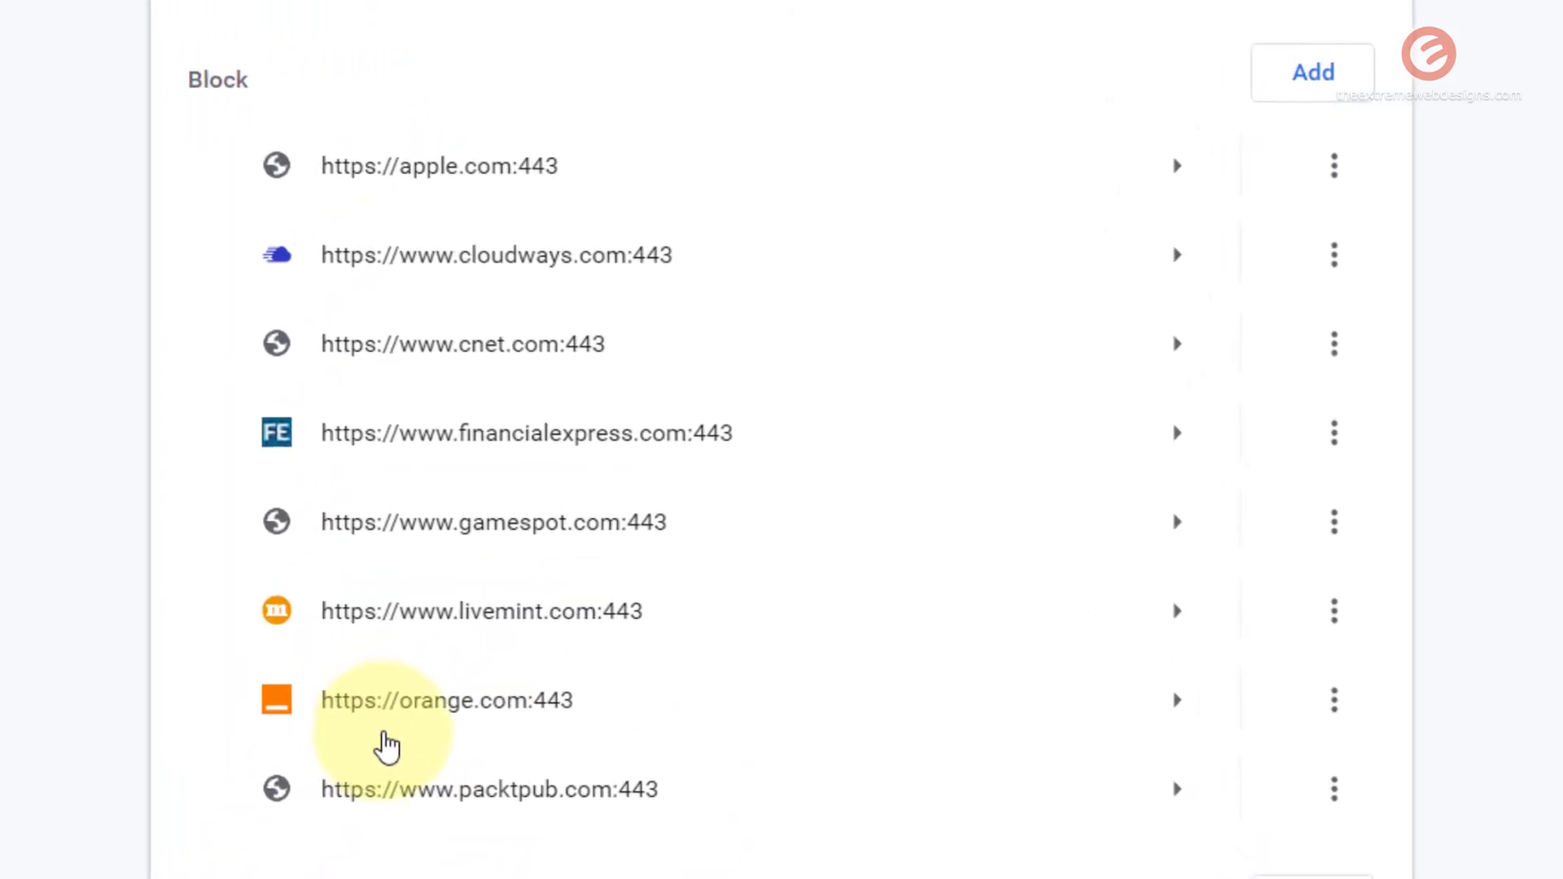
pyautogui.moveTo(568, 848)
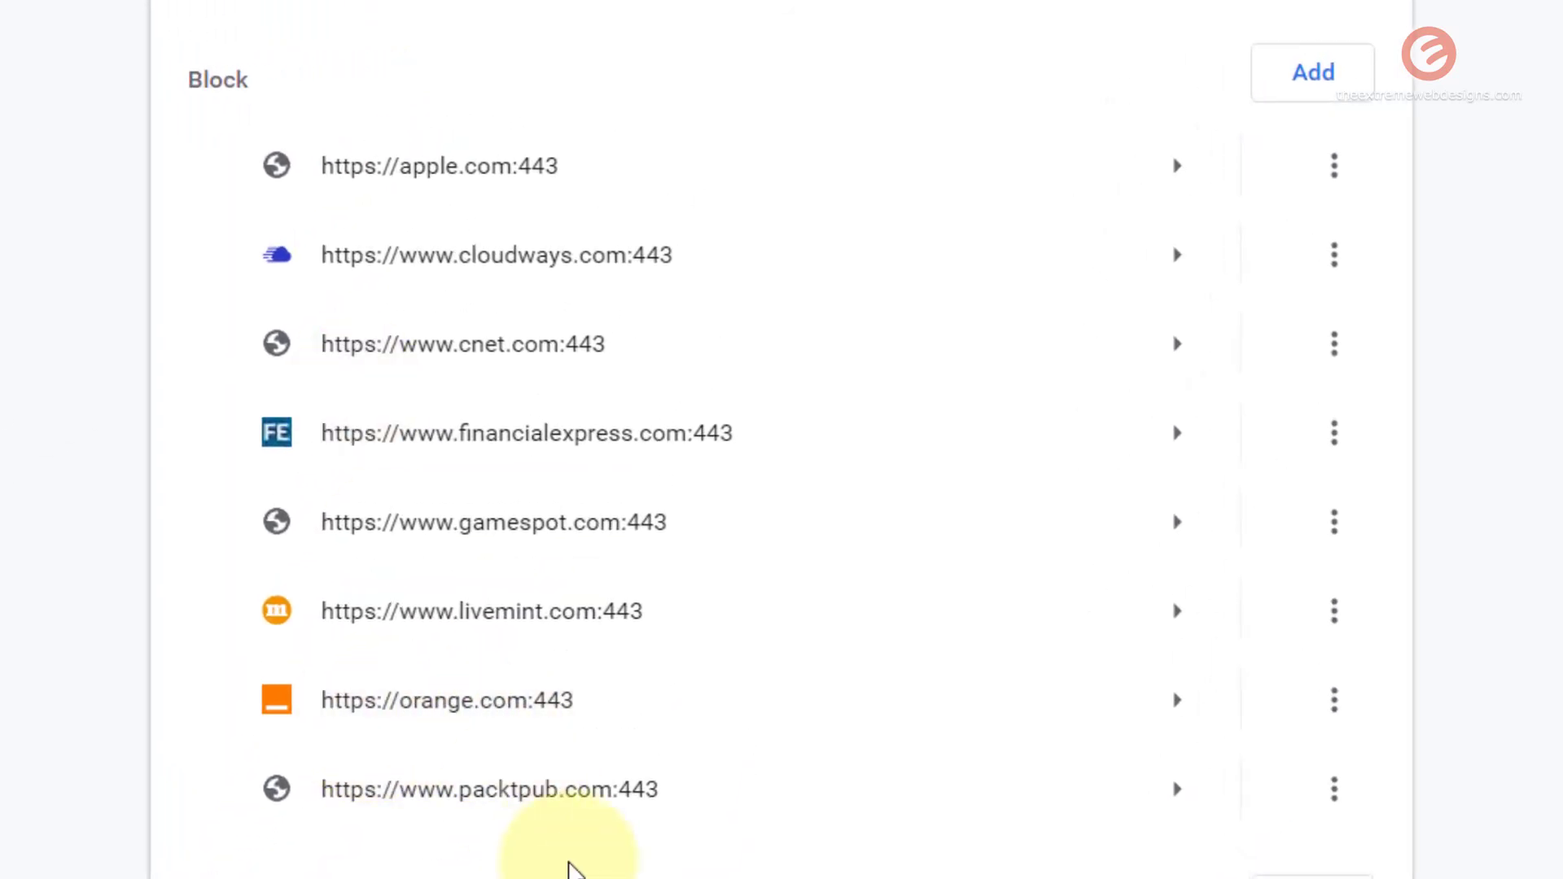